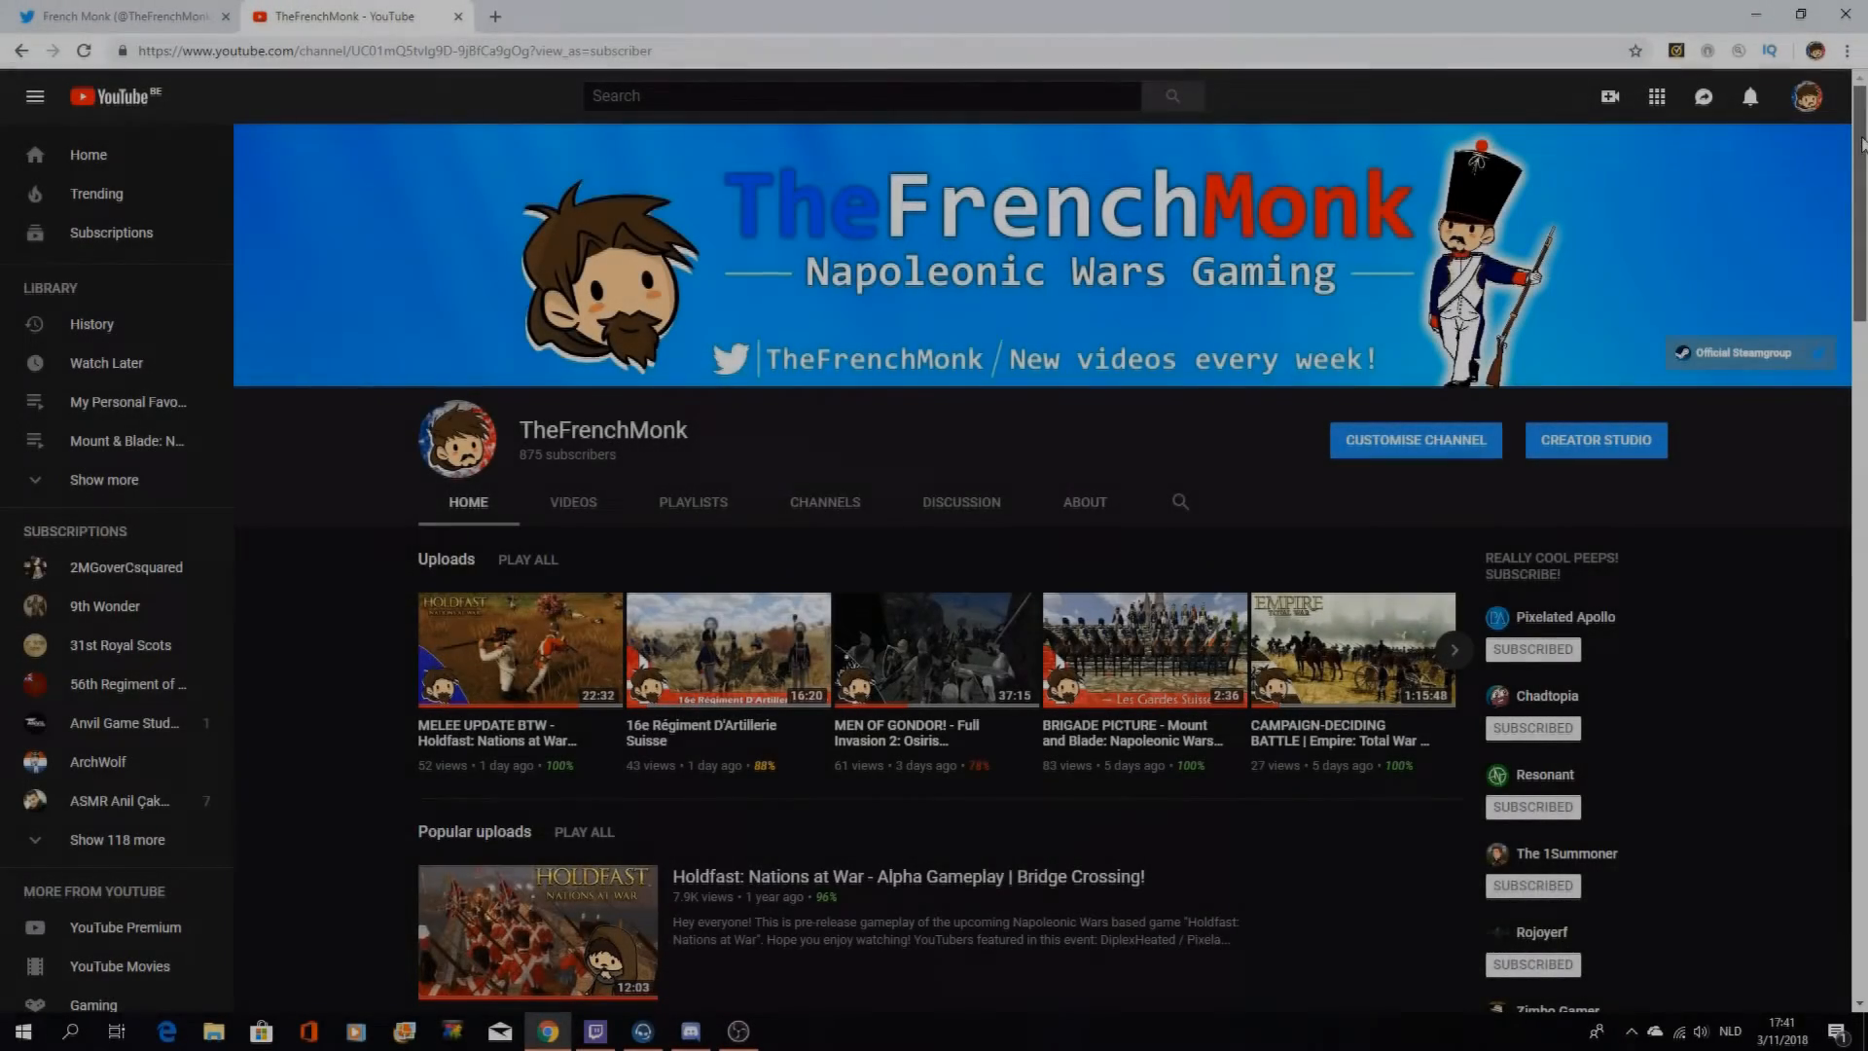
Step: Scroll down TheFrenchMonk's profile timeline through recent tweets, then switch over to Discord
scroll("down", 3)
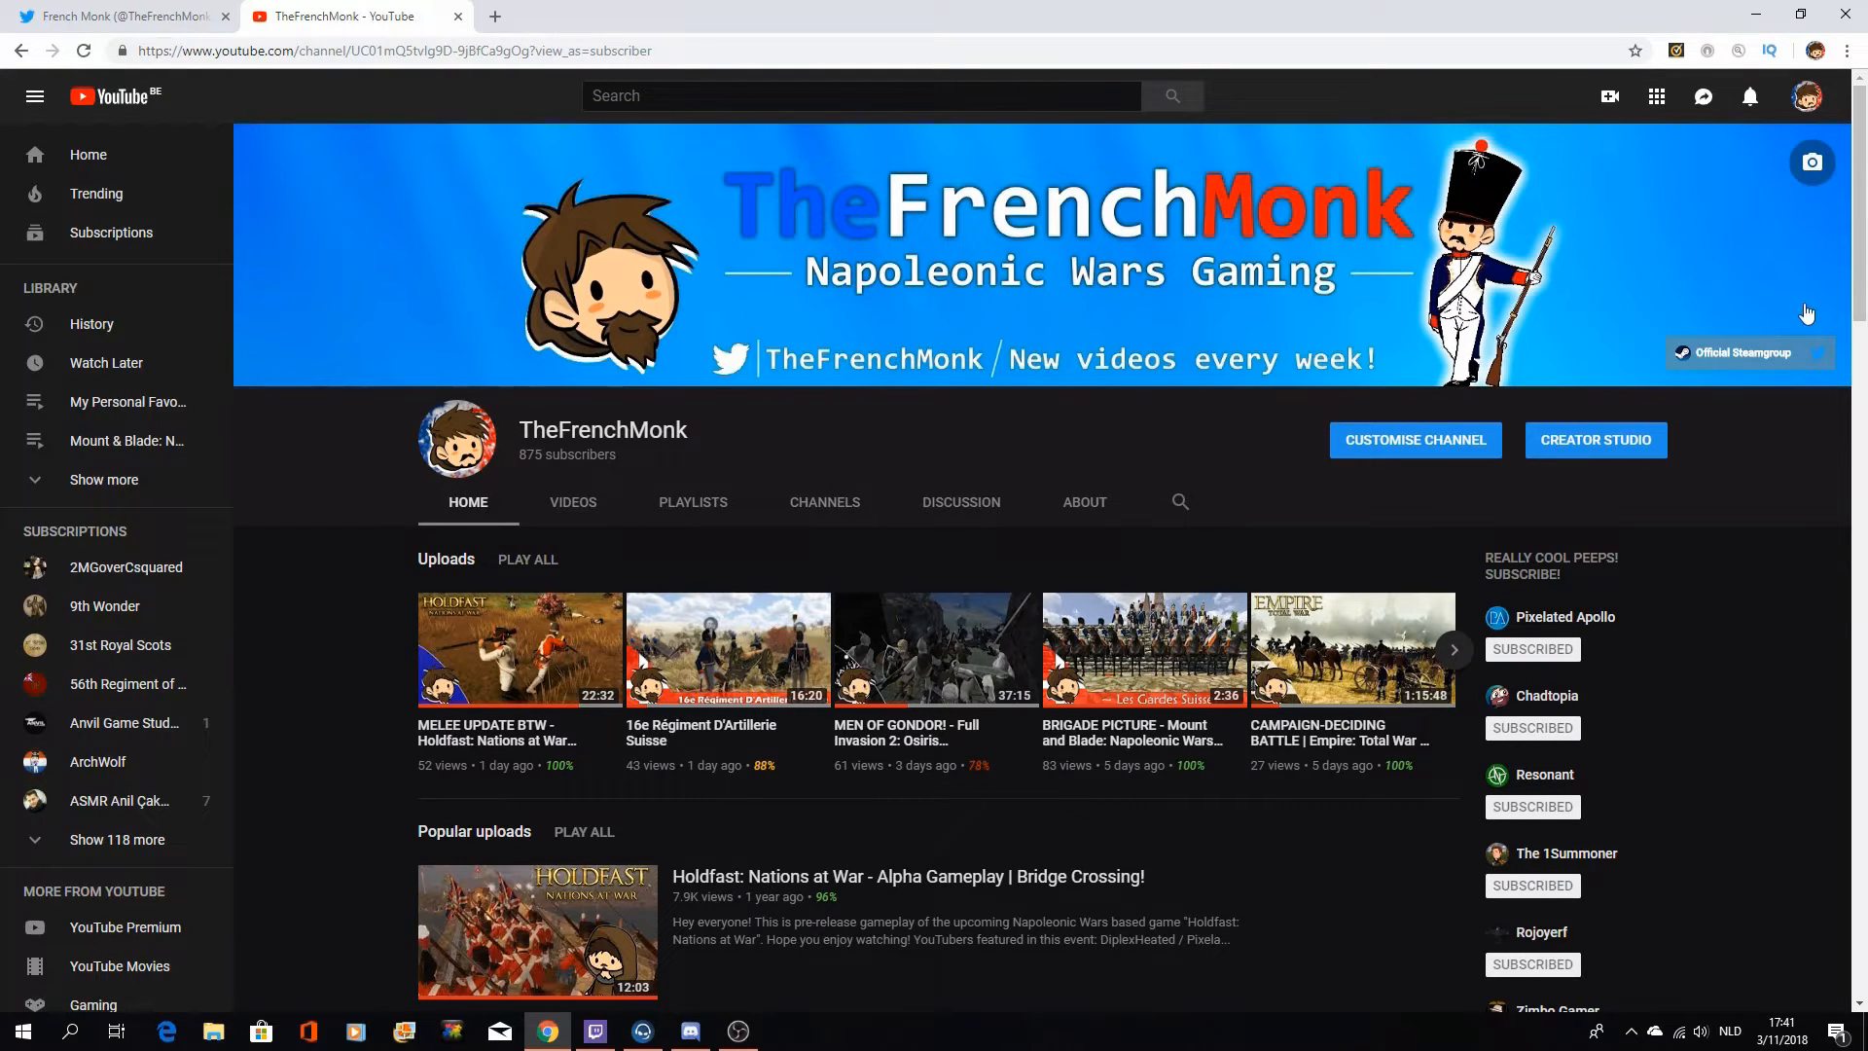
mouse_move(1801, 347)
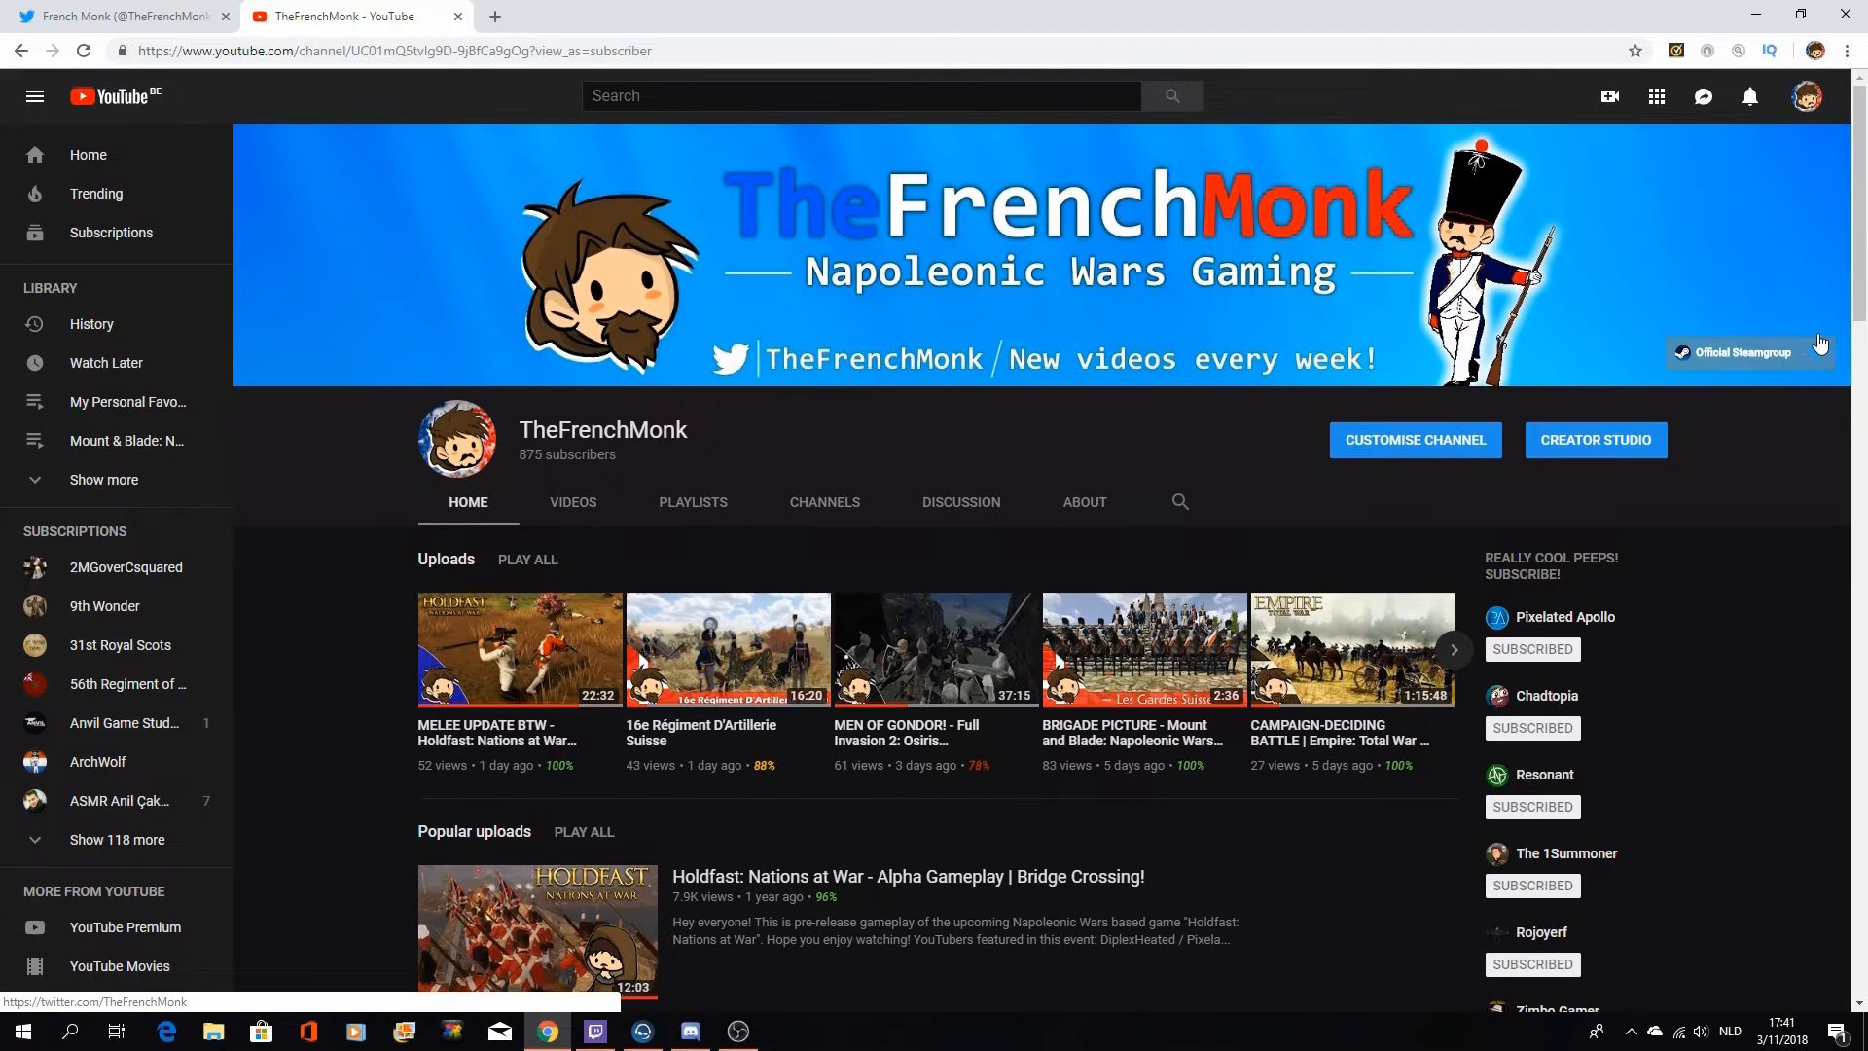
mouse_move(1811, 354)
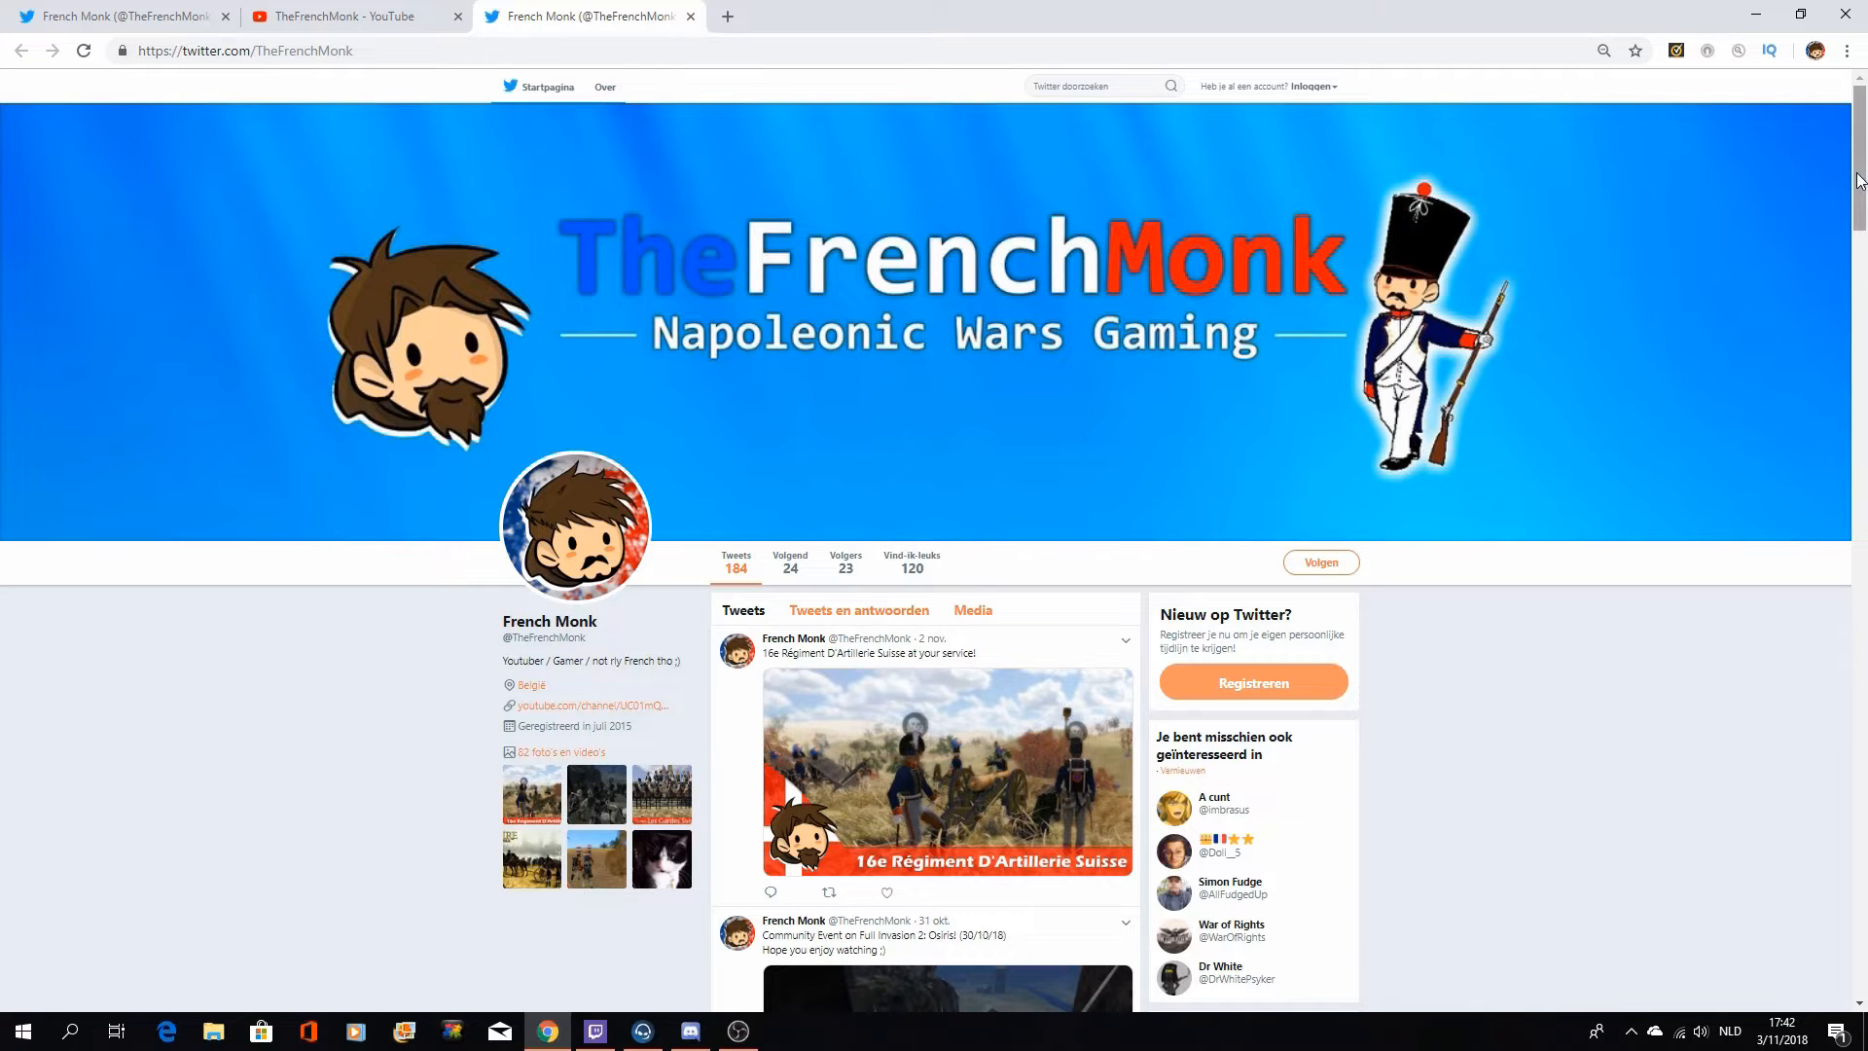
scroll("down", 3)
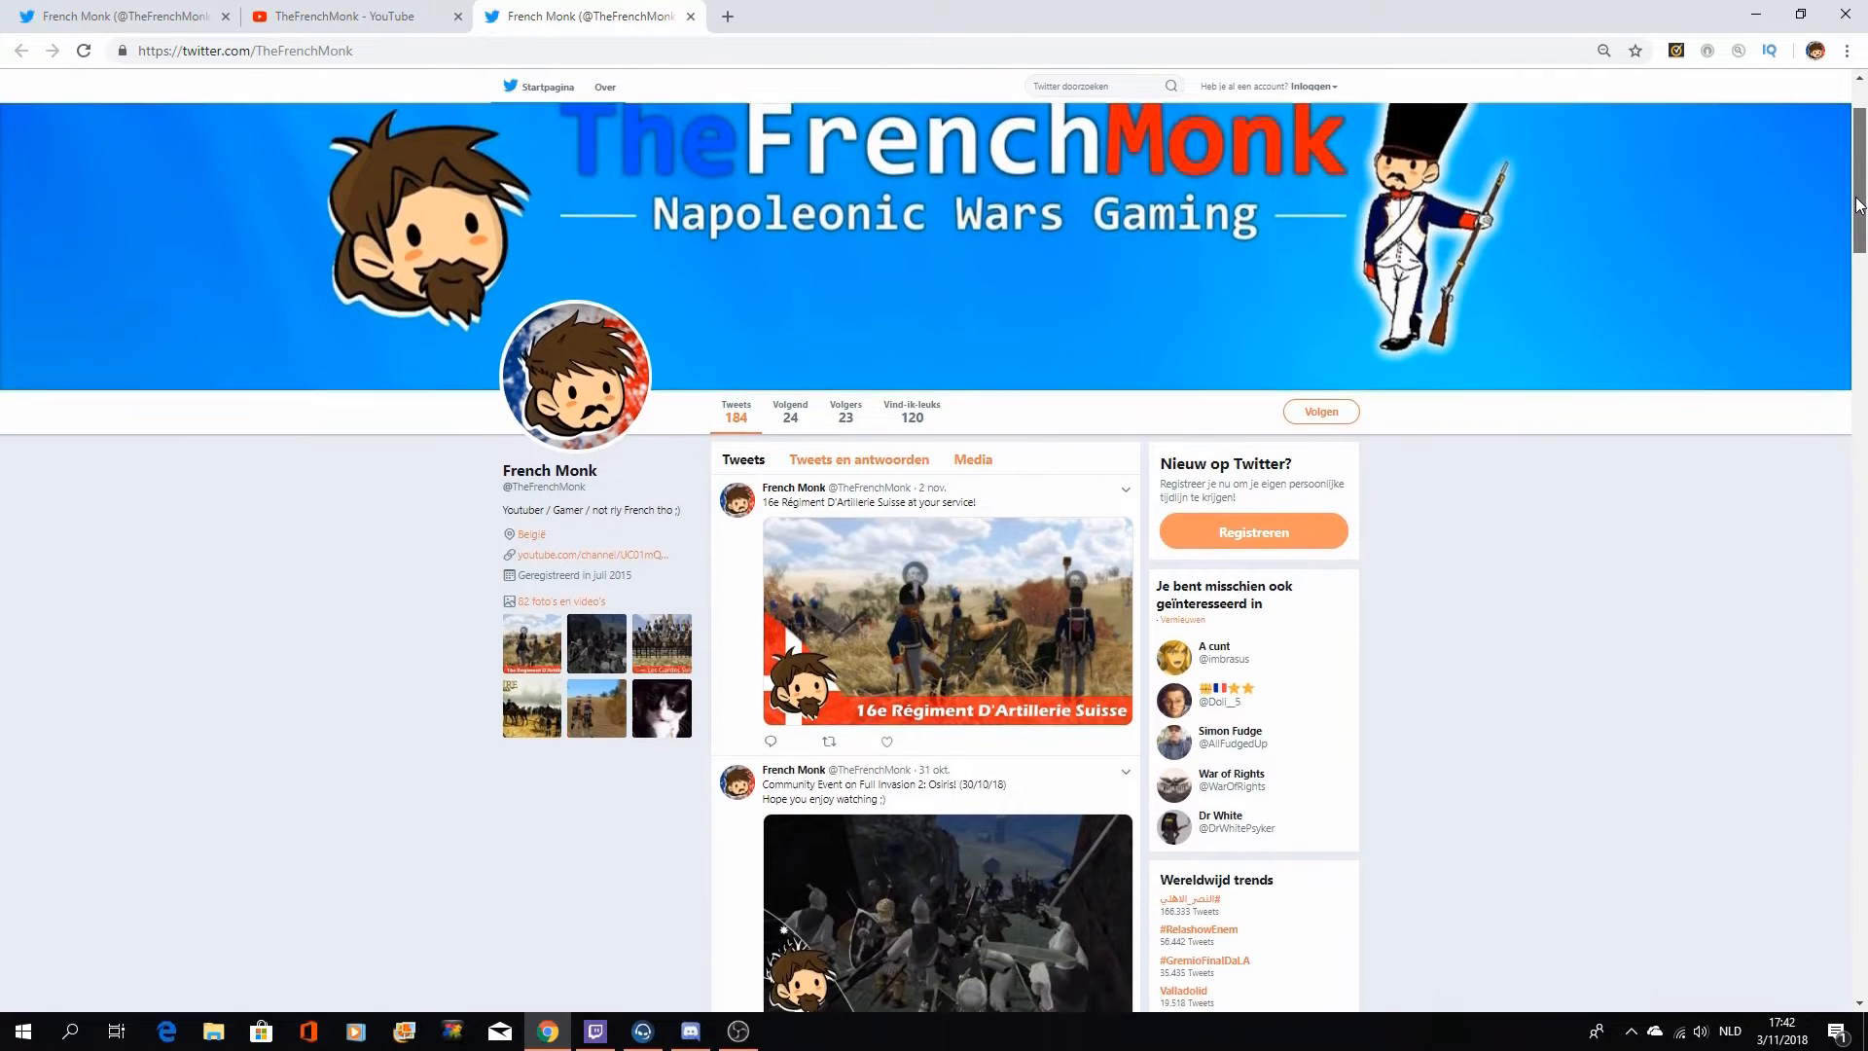
scroll("down", 3)
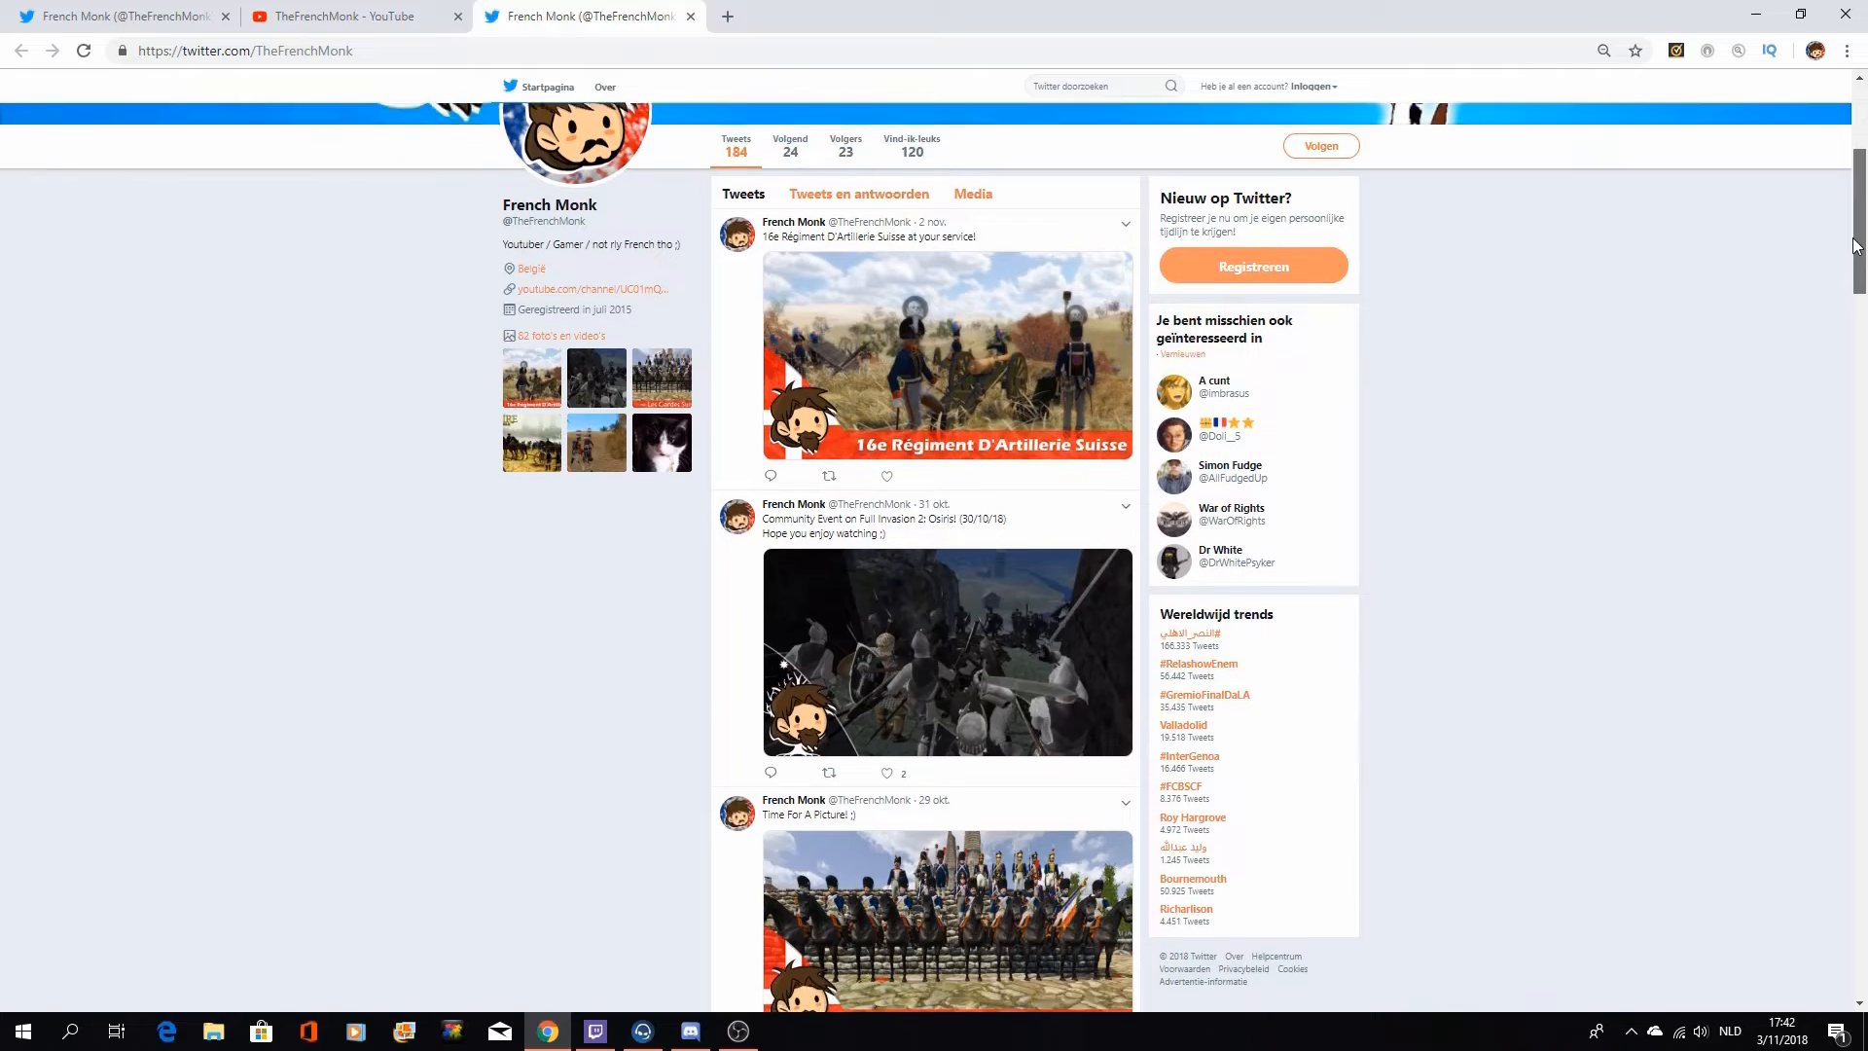
left_click(689, 1031)
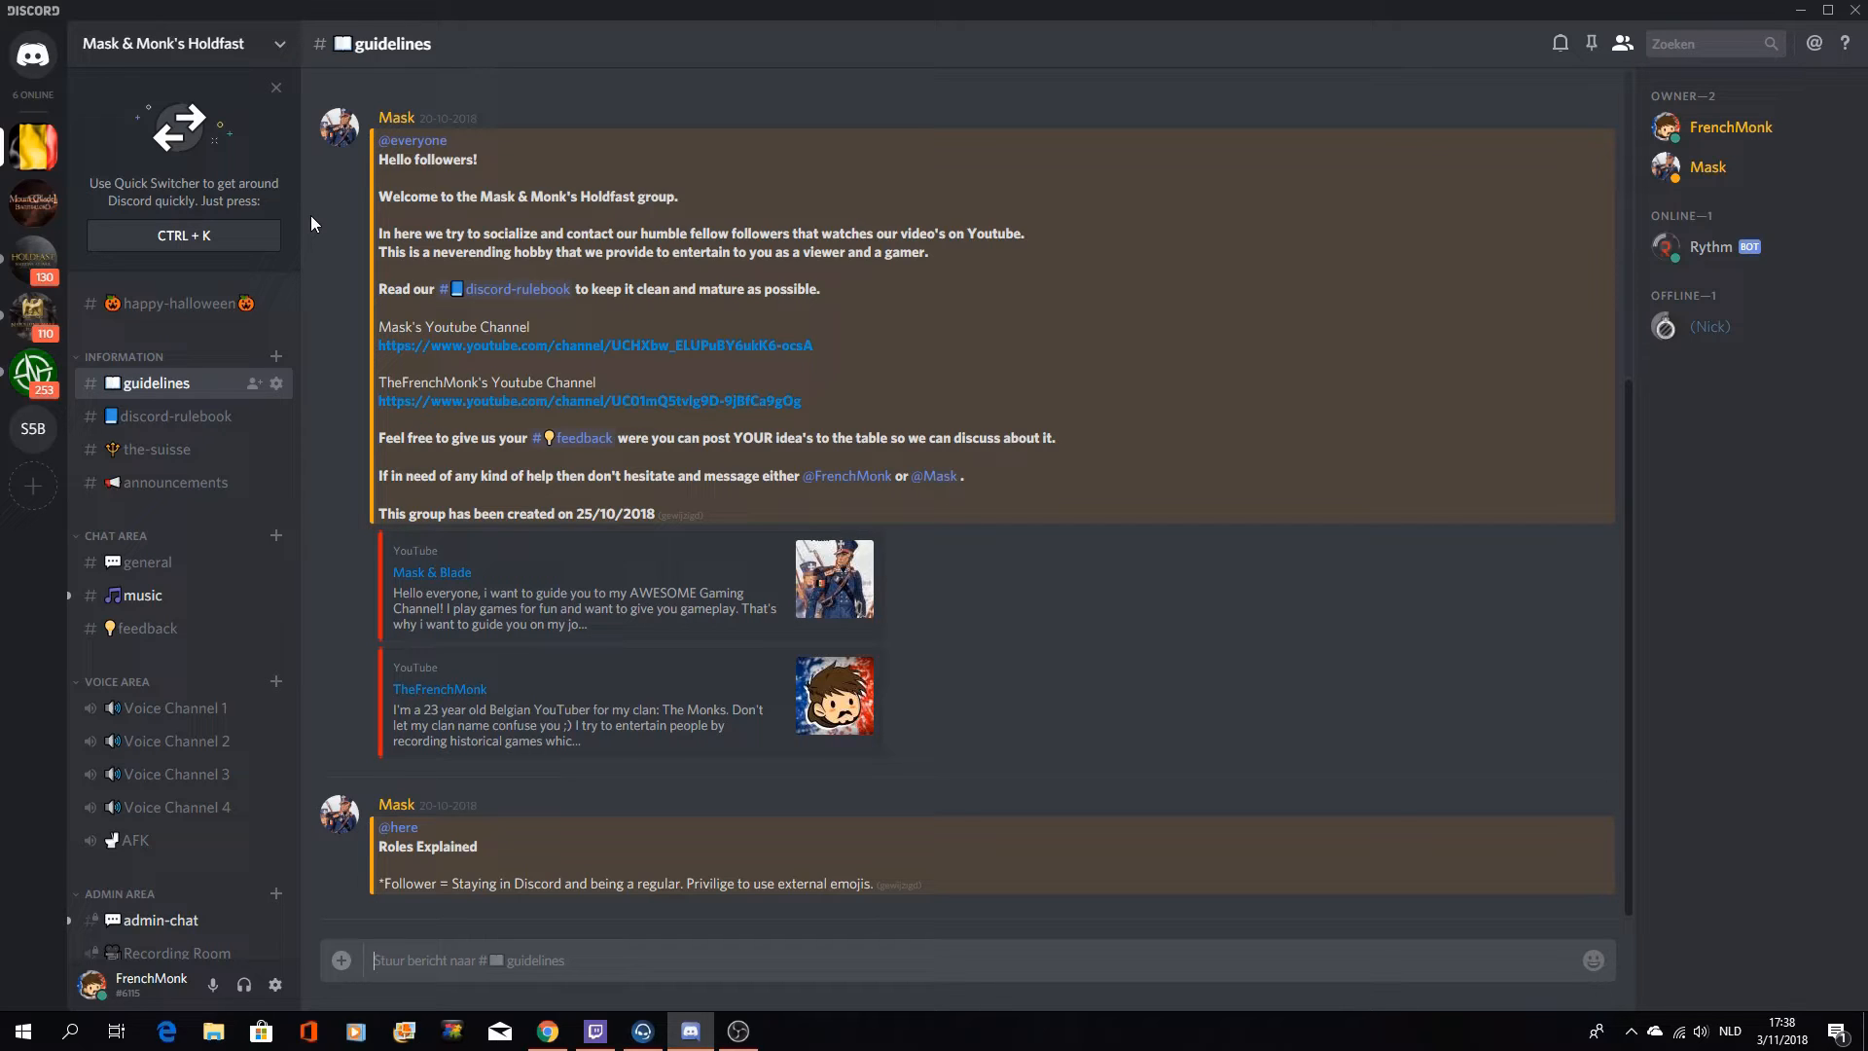
mouse_move(317, 344)
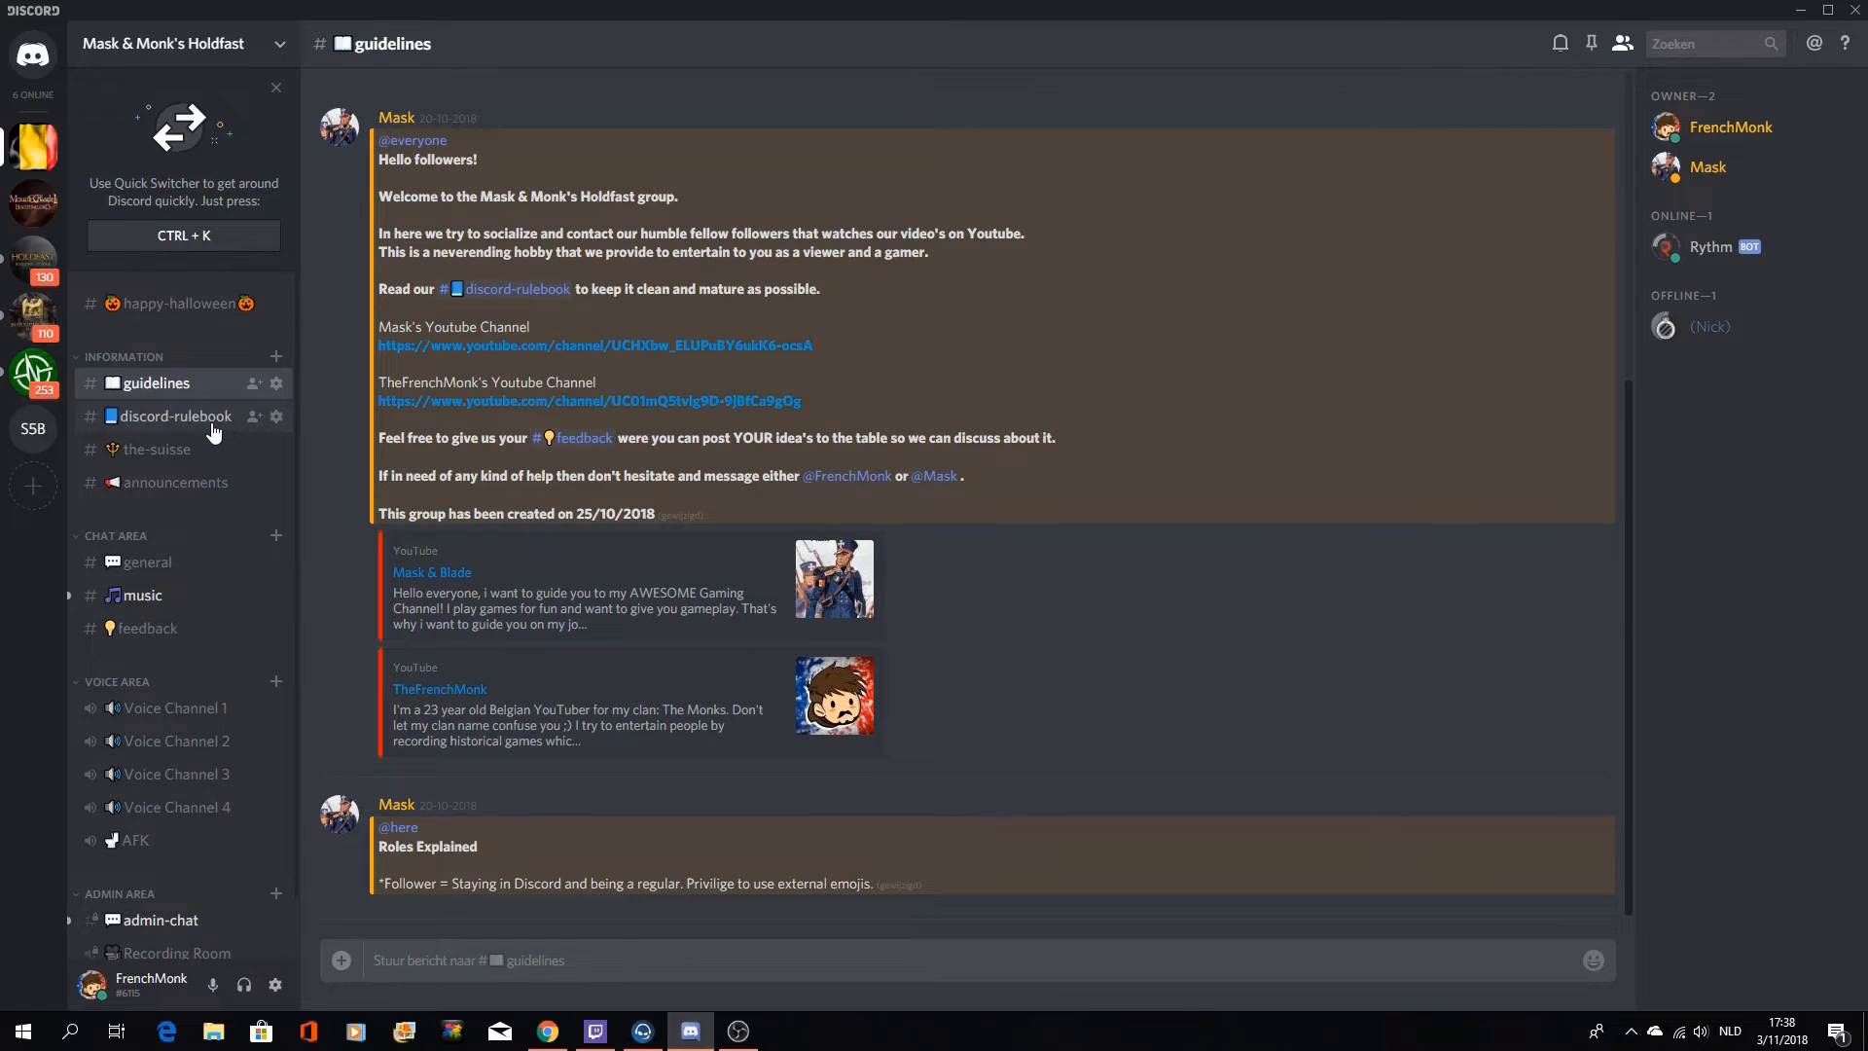
Step: Visit #discord-rulebook and #the-suisse, ending in the #feedback channel
left_click(171, 416)
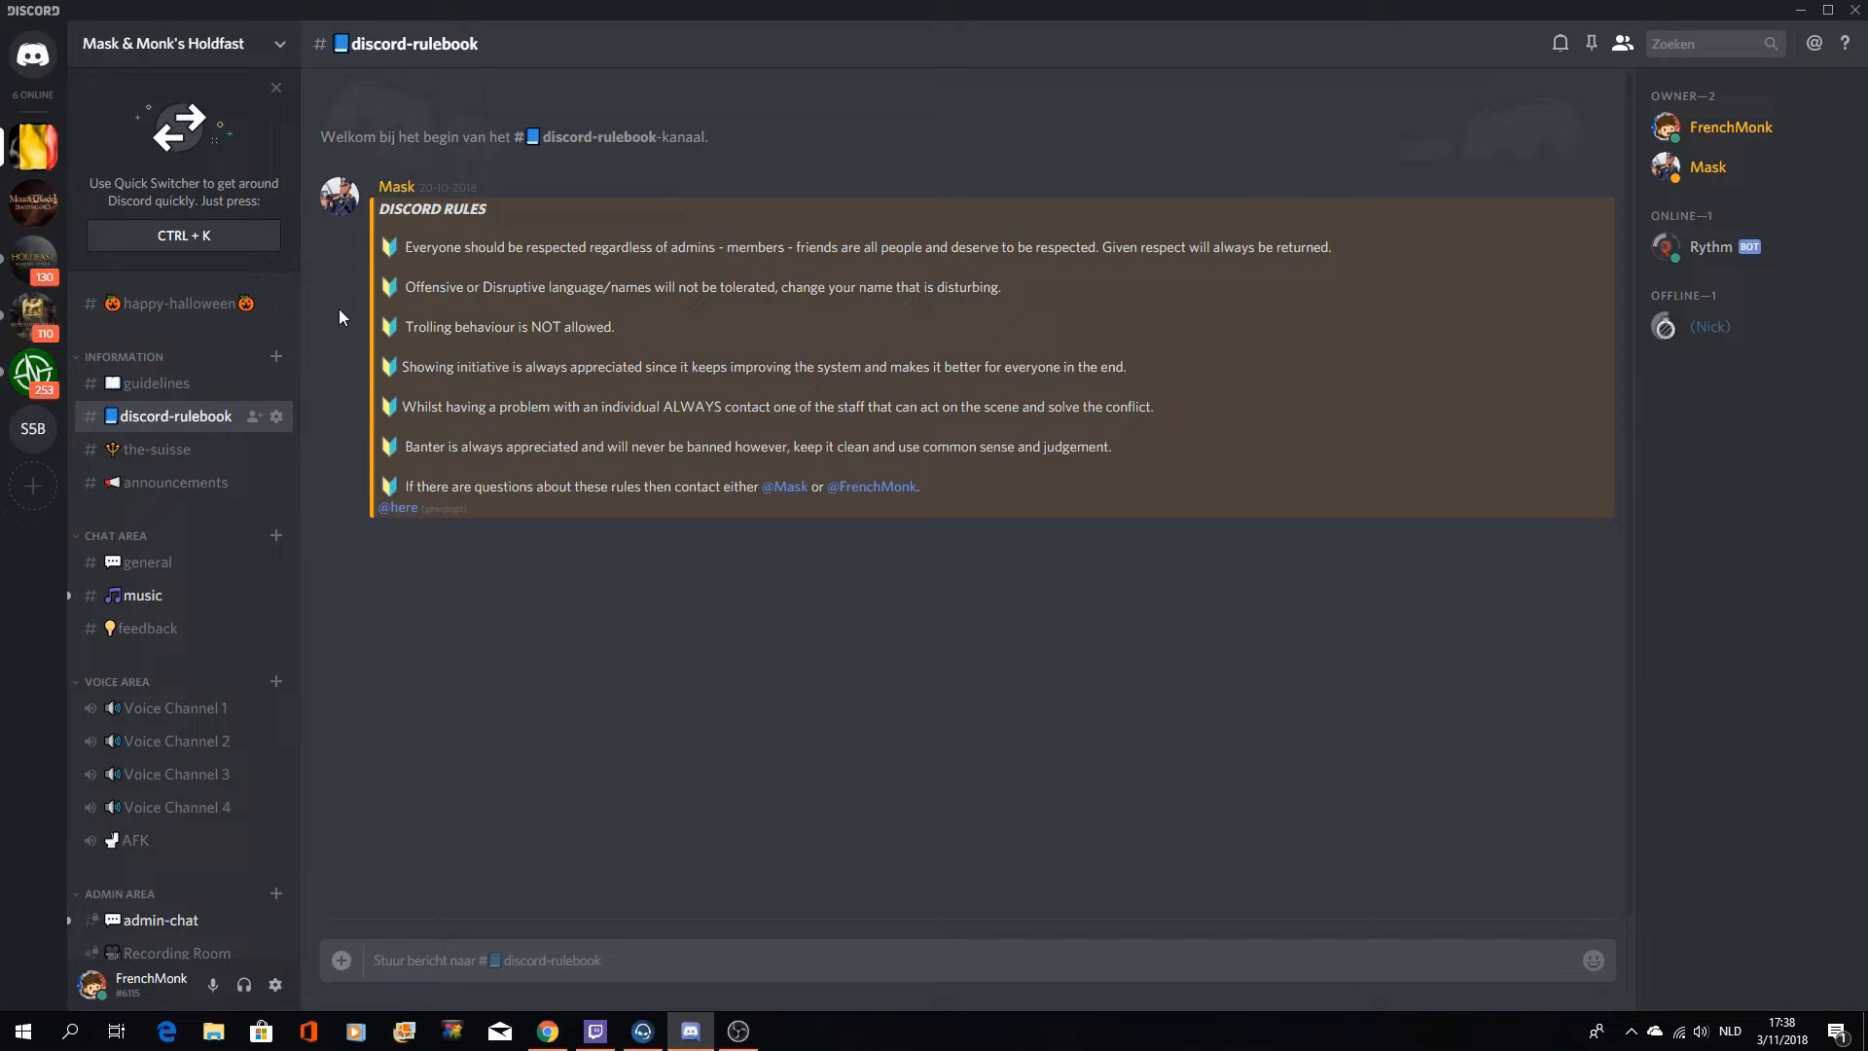
mouse_move(358, 397)
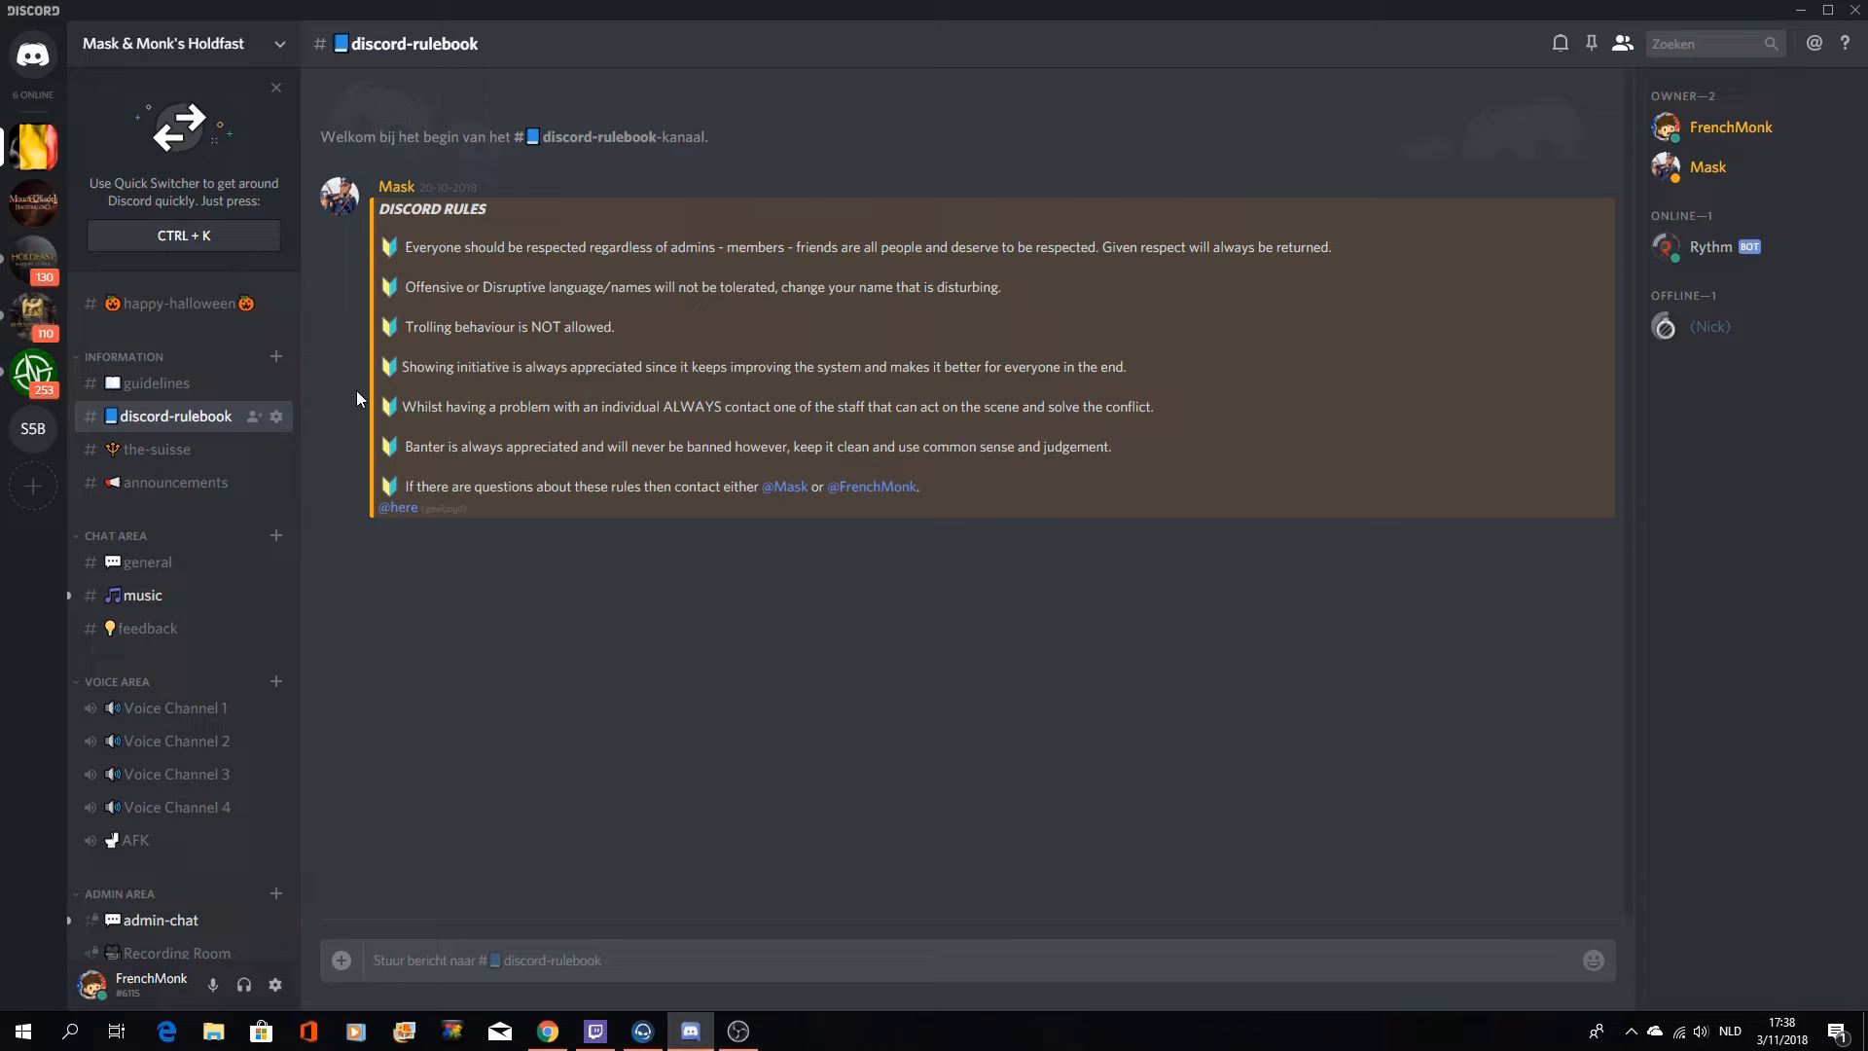
mouse_move(158, 449)
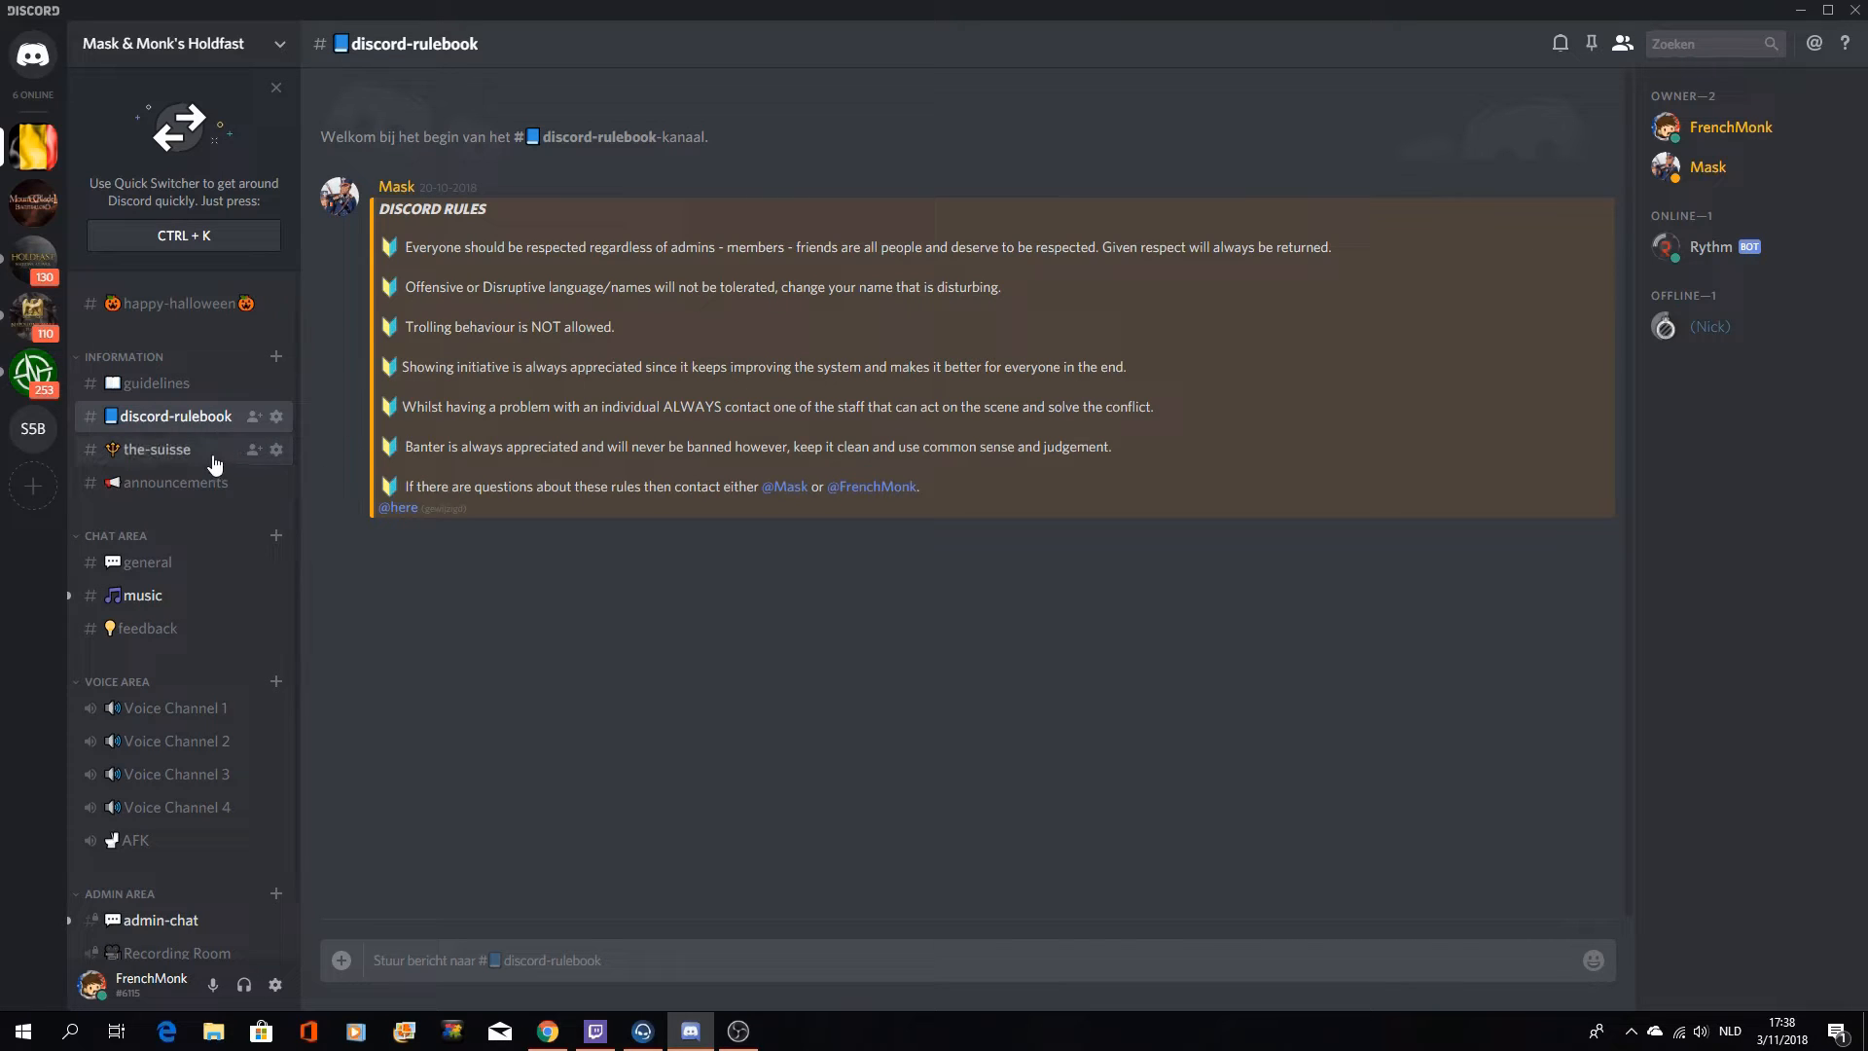
left_click(156, 449)
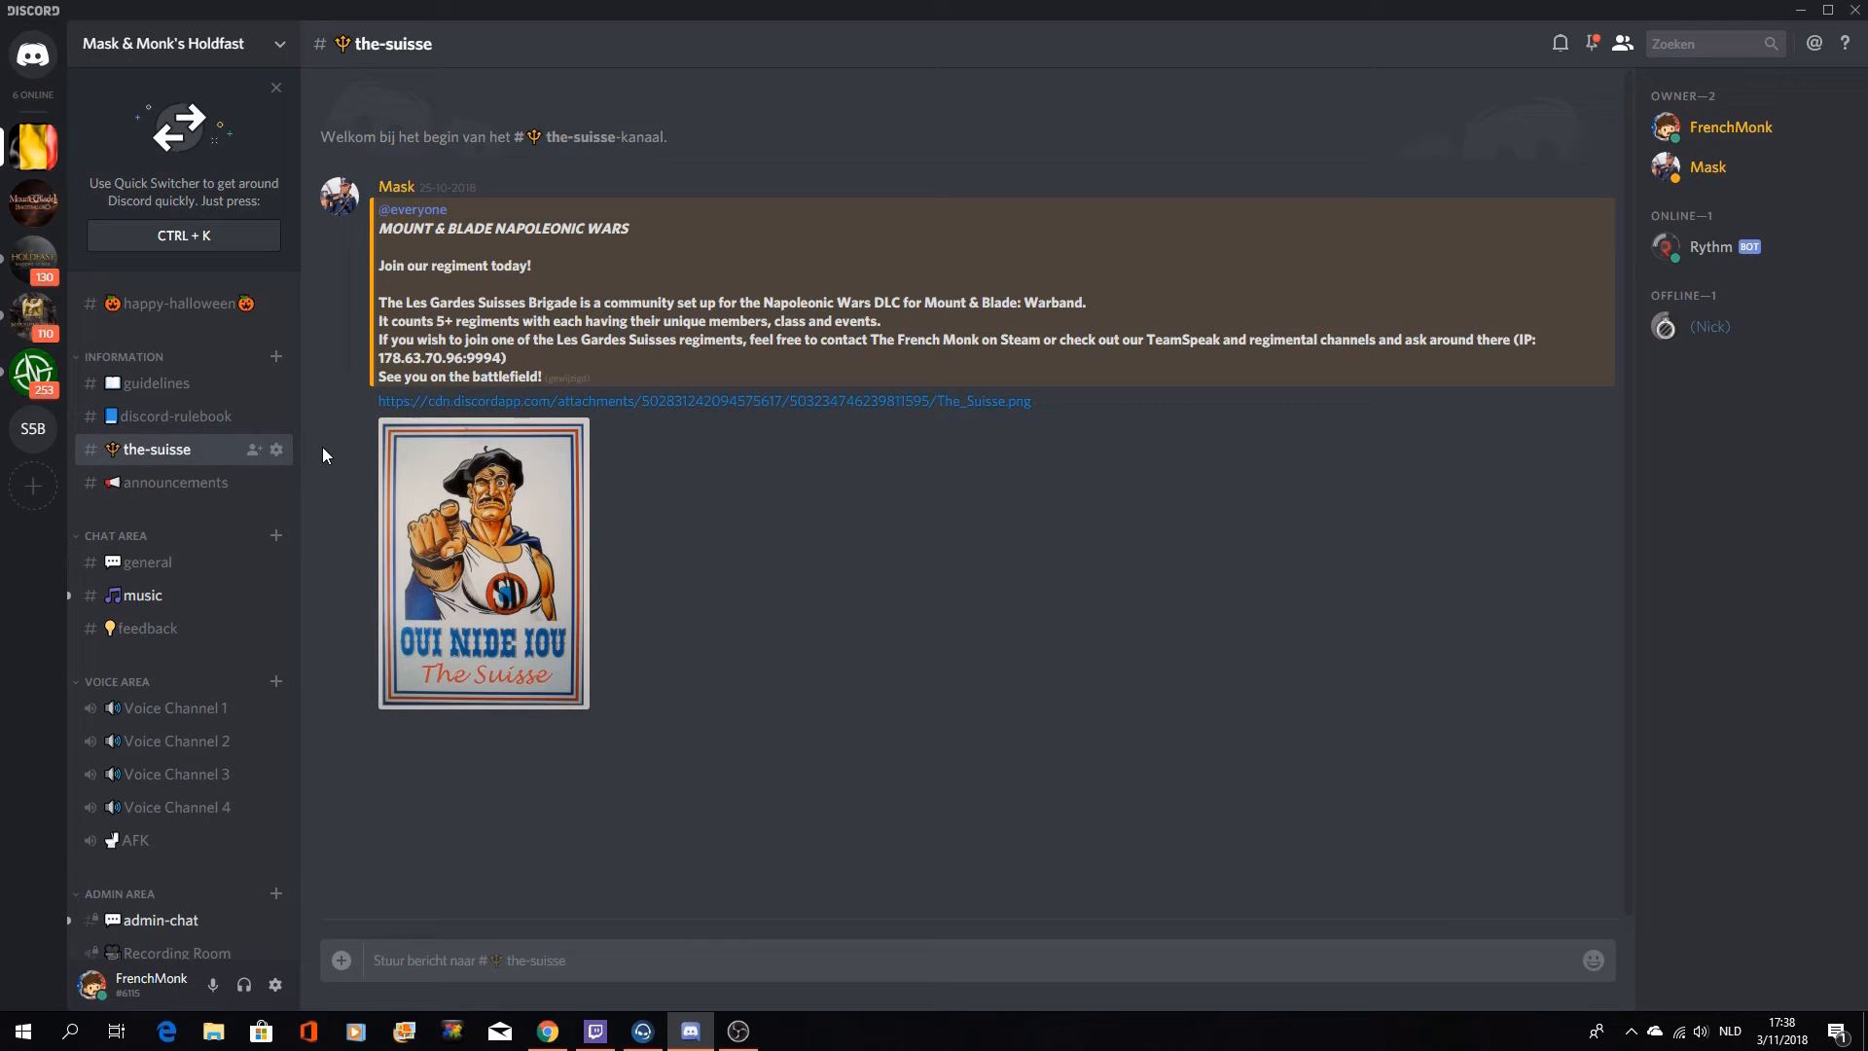
mouse_move(308, 498)
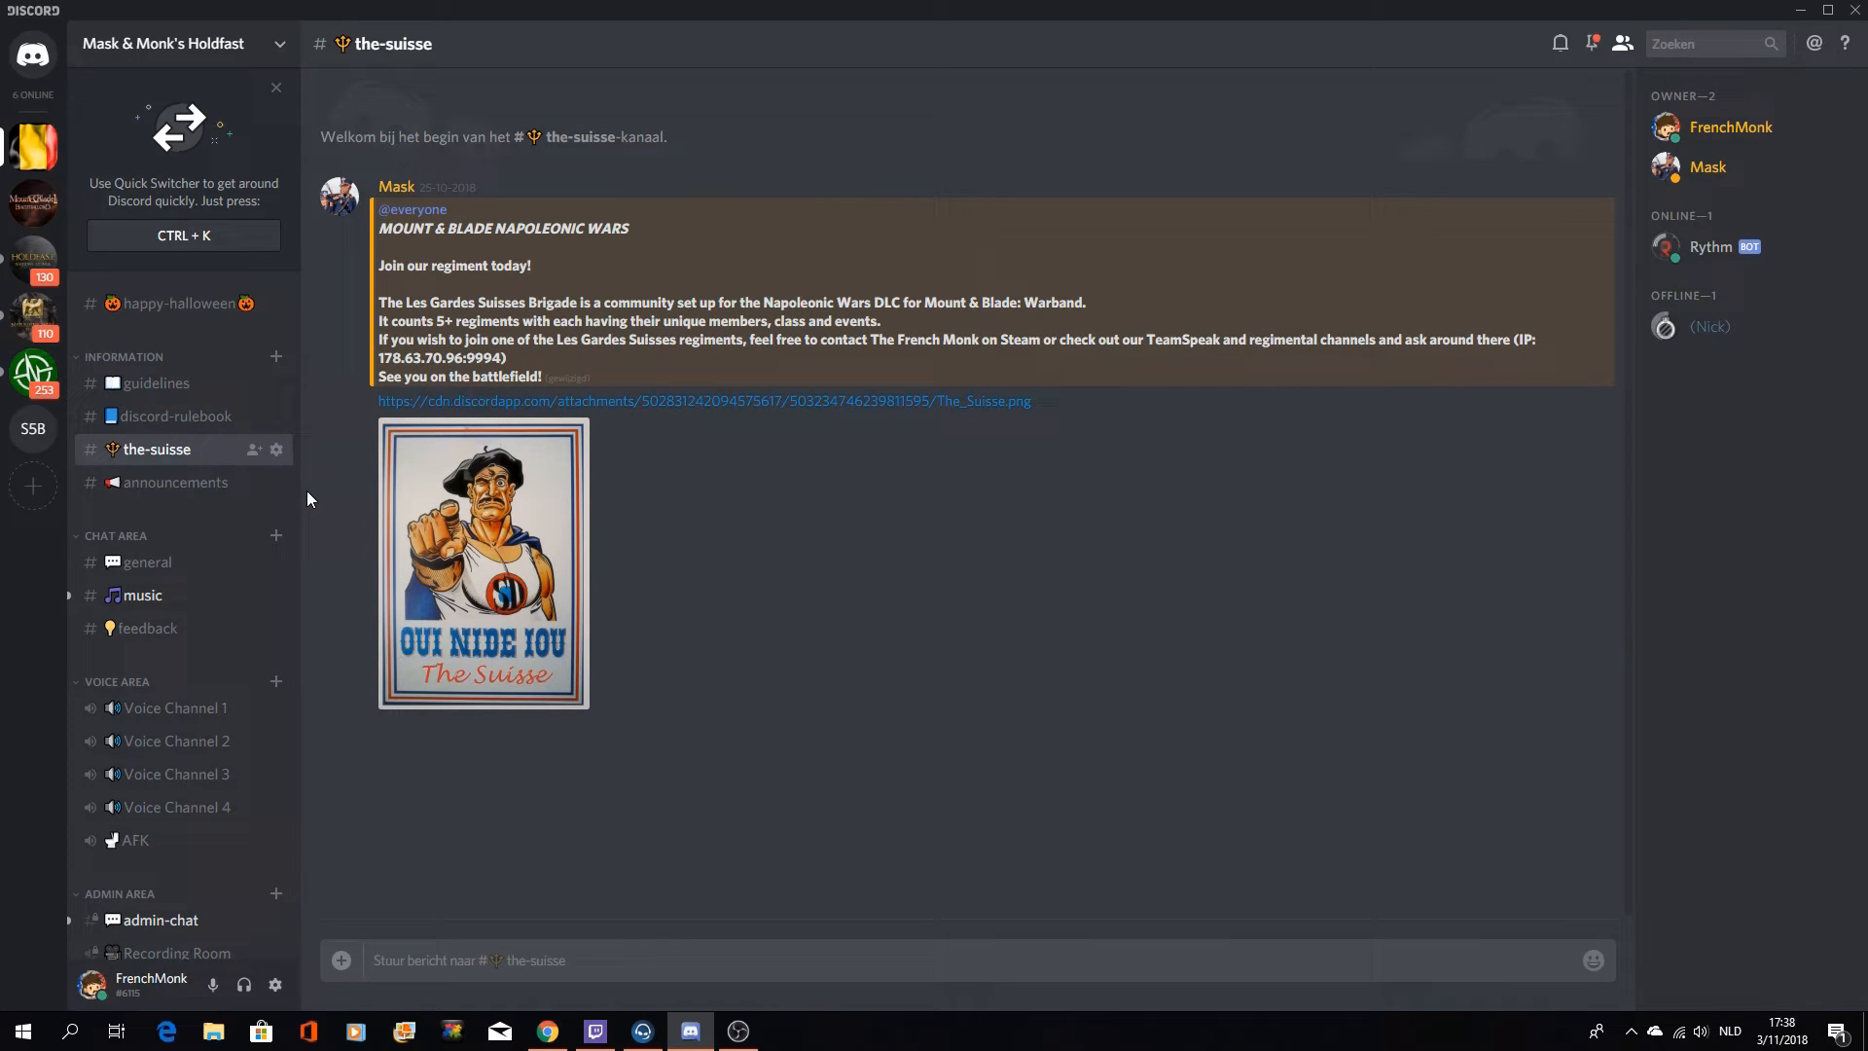
left_click(148, 629)
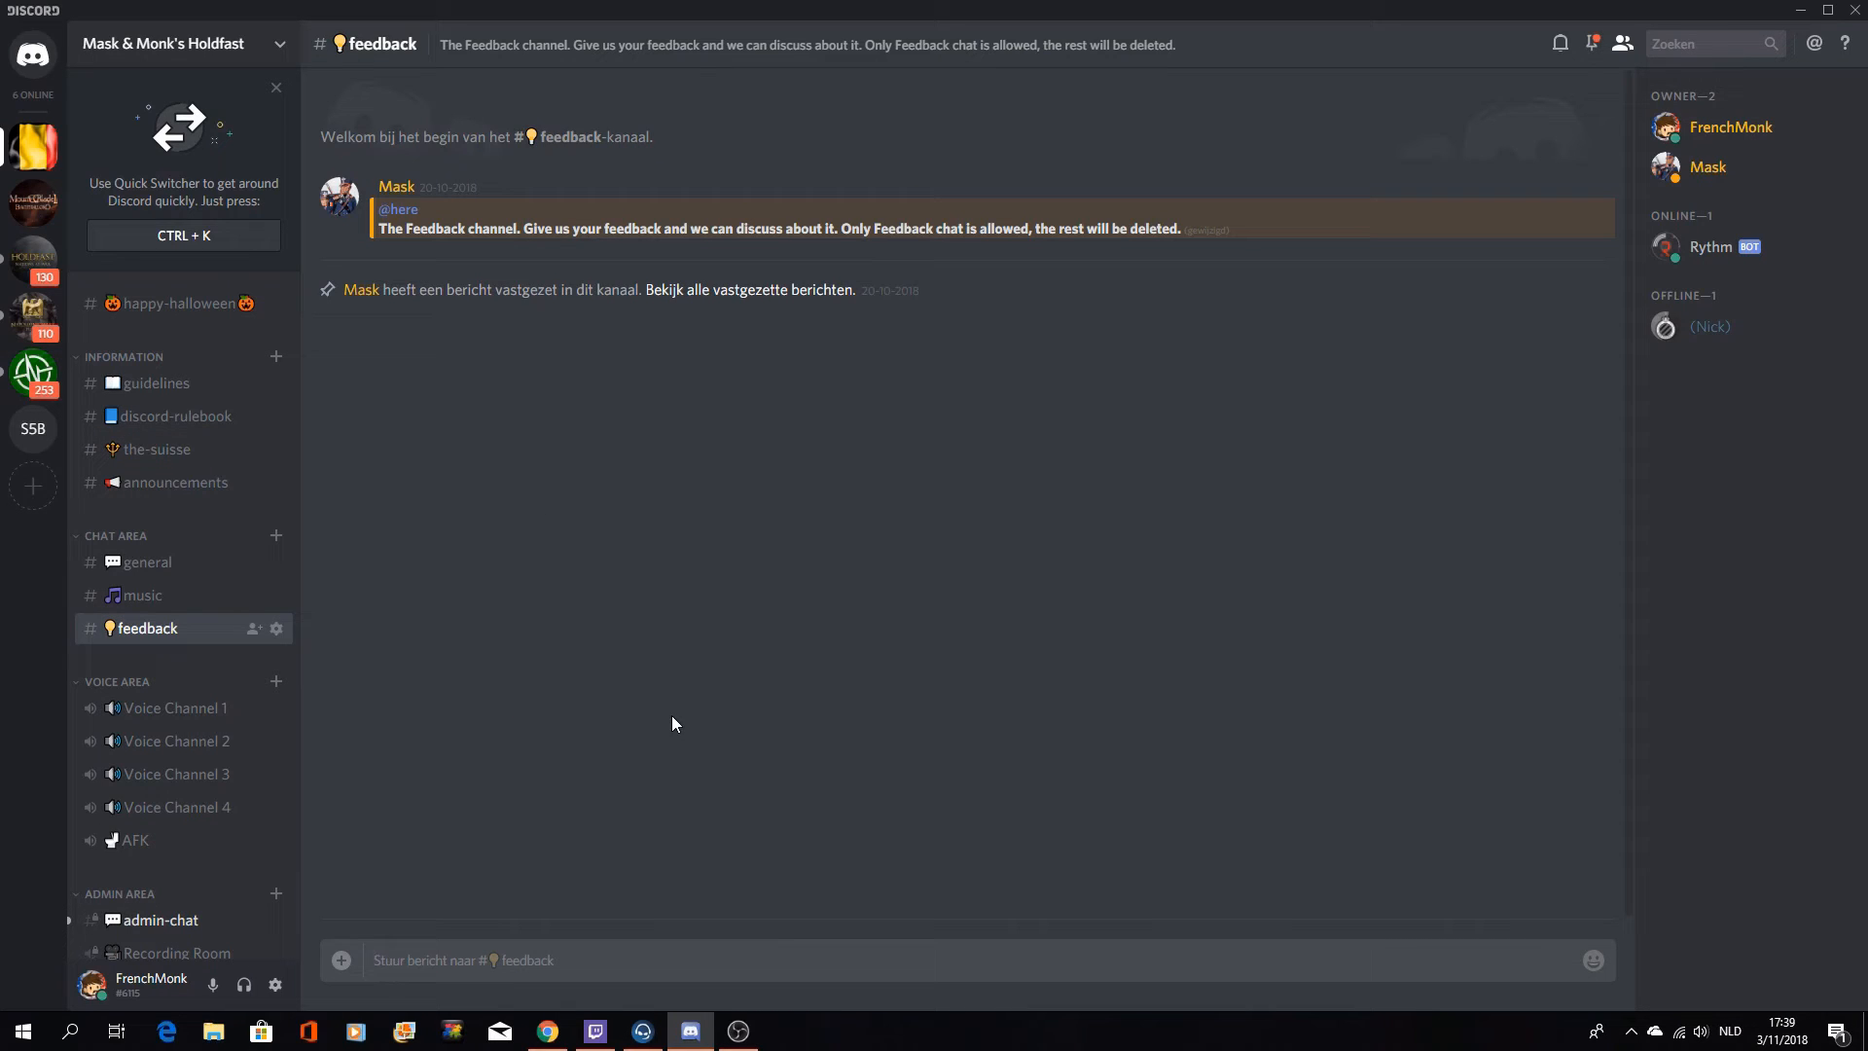
Step: Send "Moar videos Mask!" with an emoji in the feedback channel
type("Moar videos Mask!")
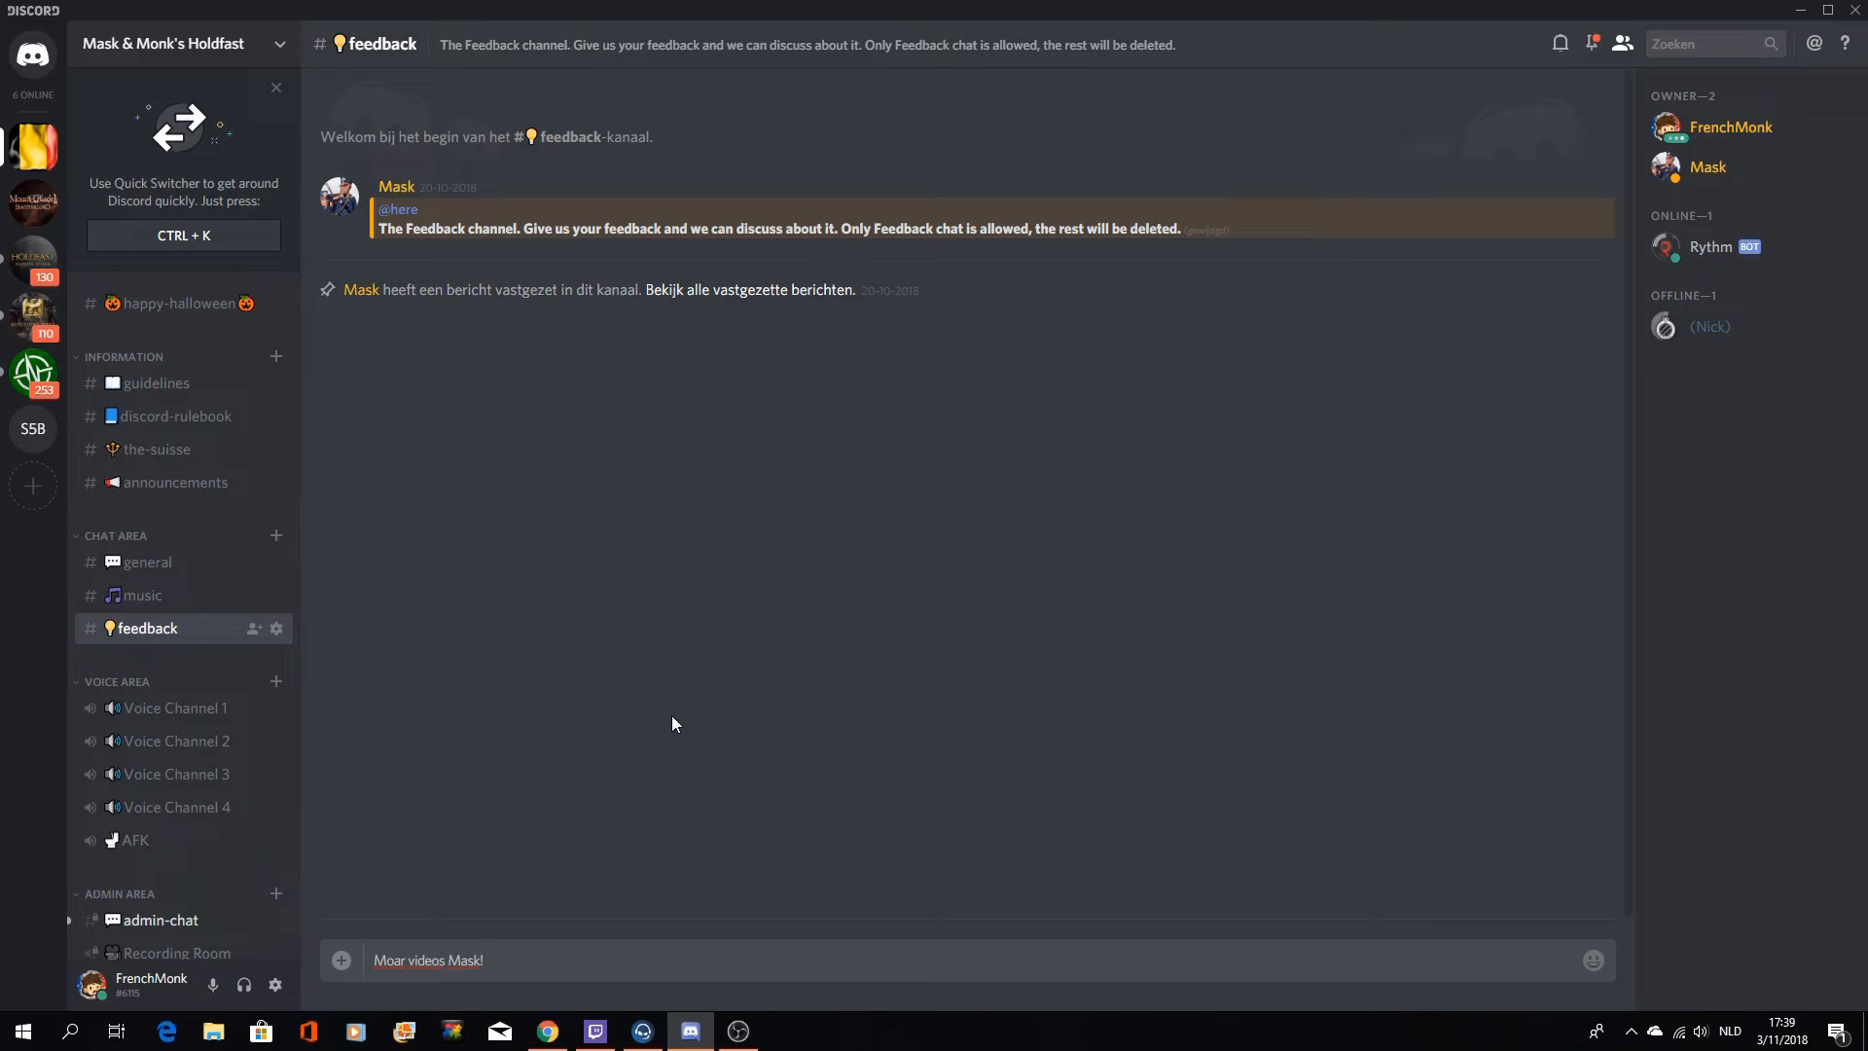
key("enter")
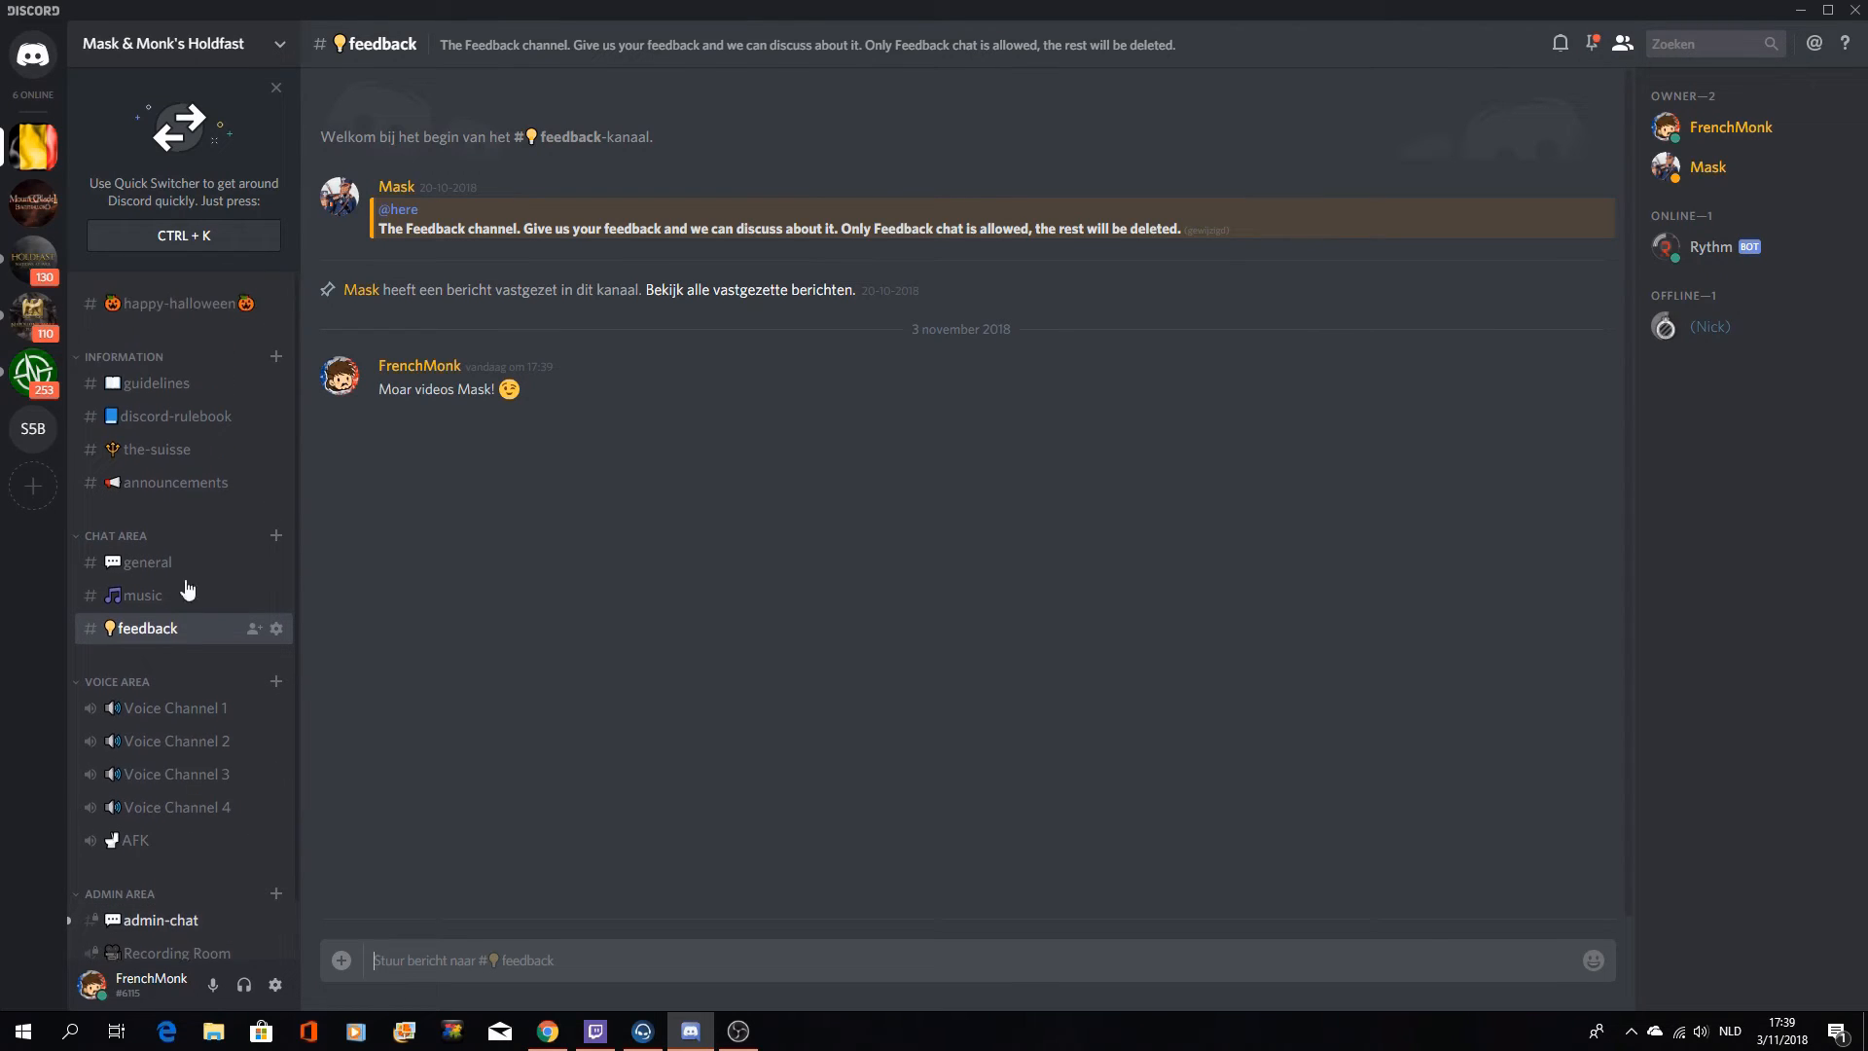
mouse_move(154, 383)
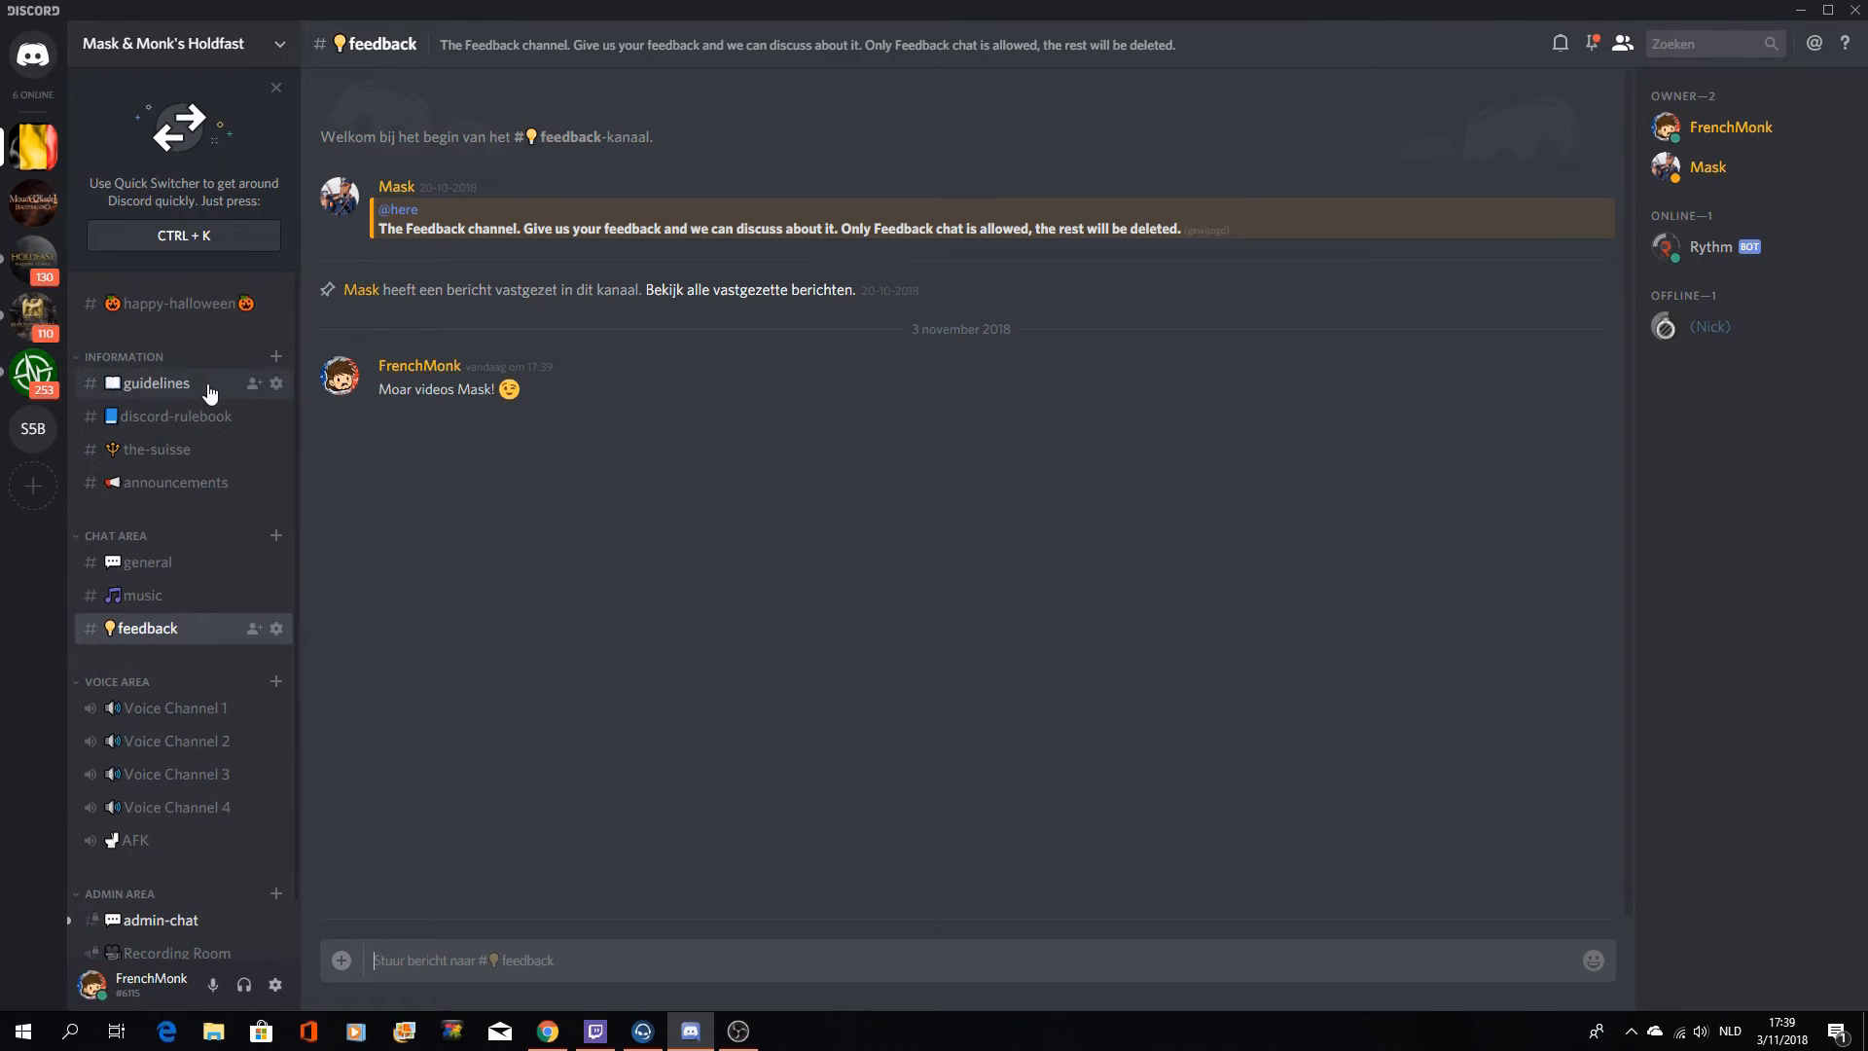
Step: Go back to the #guidelines channel with its welcome message and roles
left_click(156, 384)
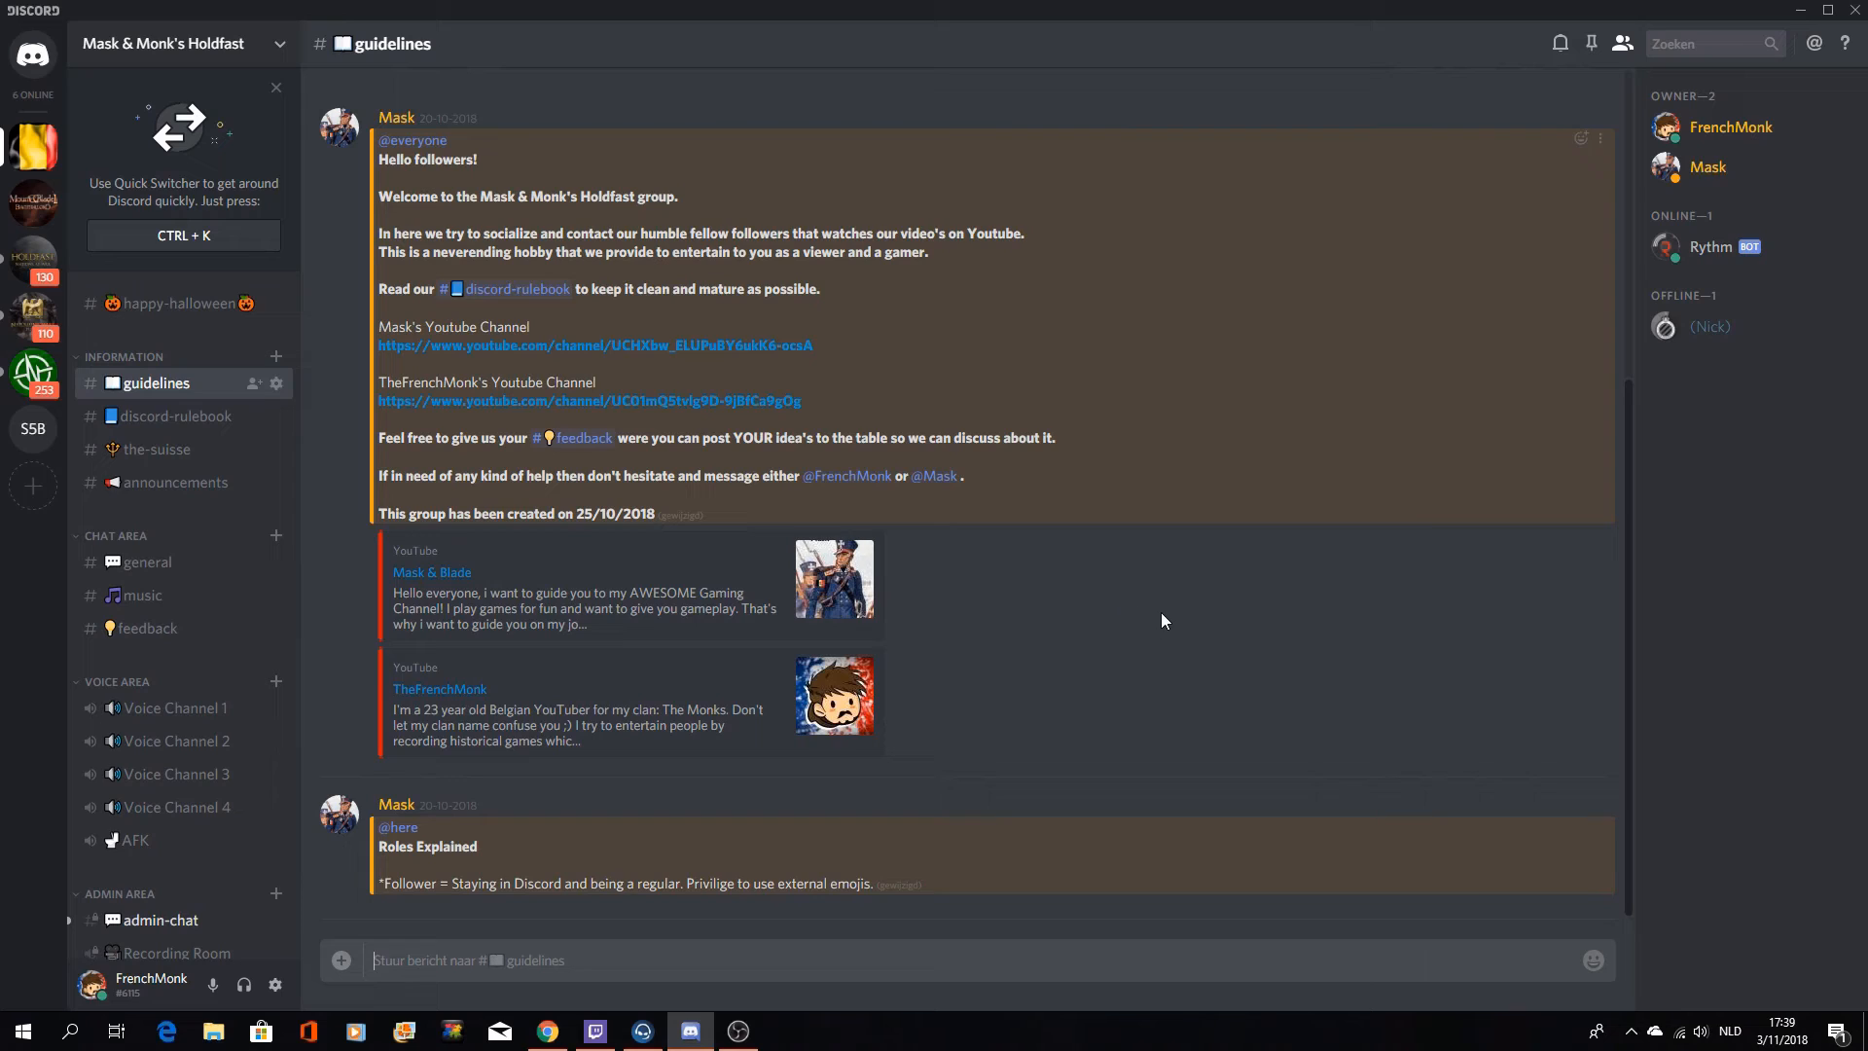
mouse_move(1193, 611)
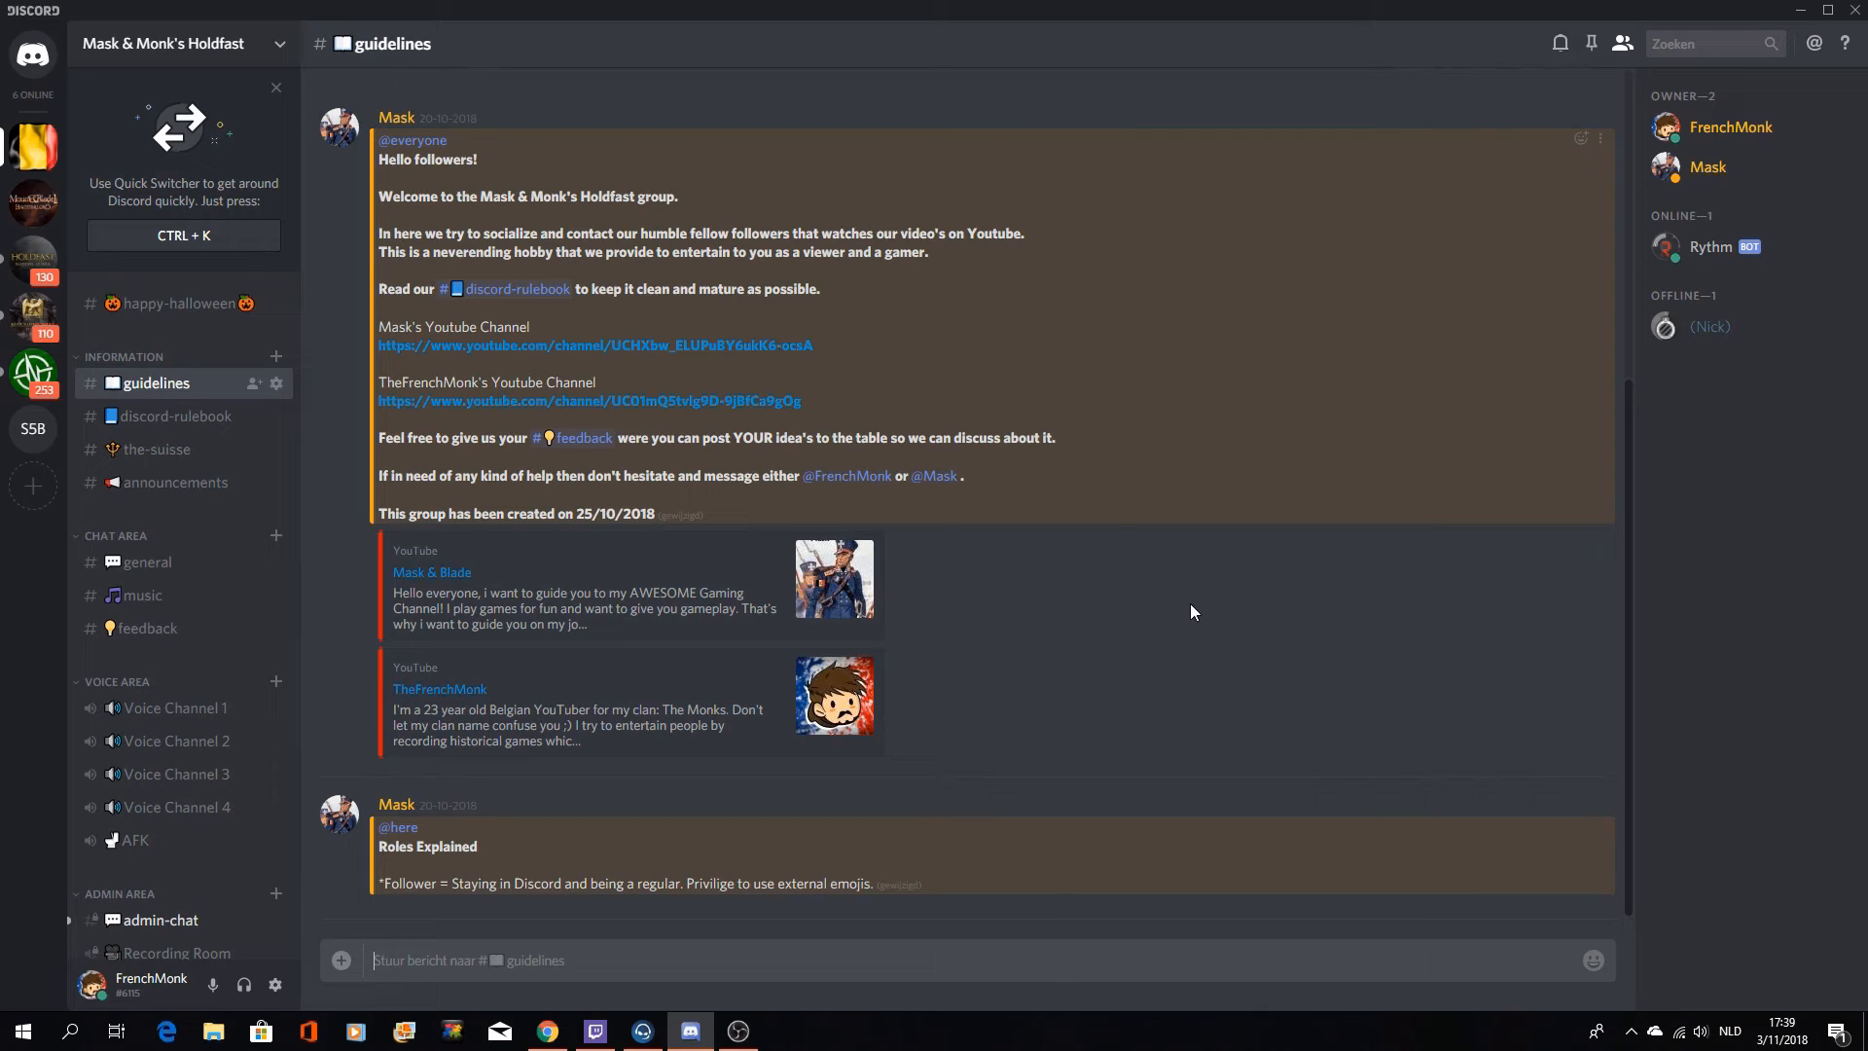